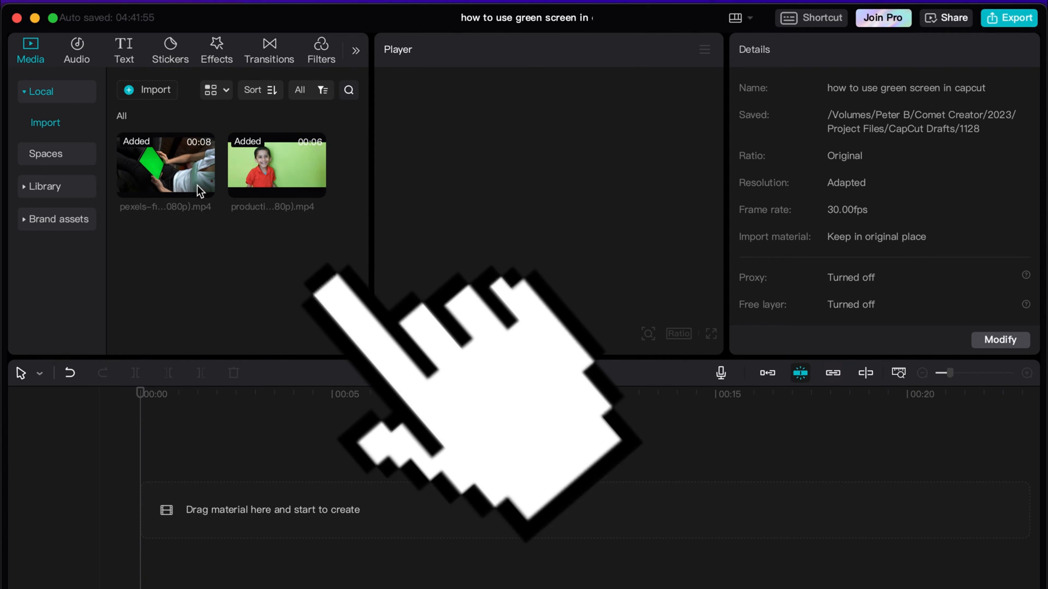
mouse_move(271, 157)
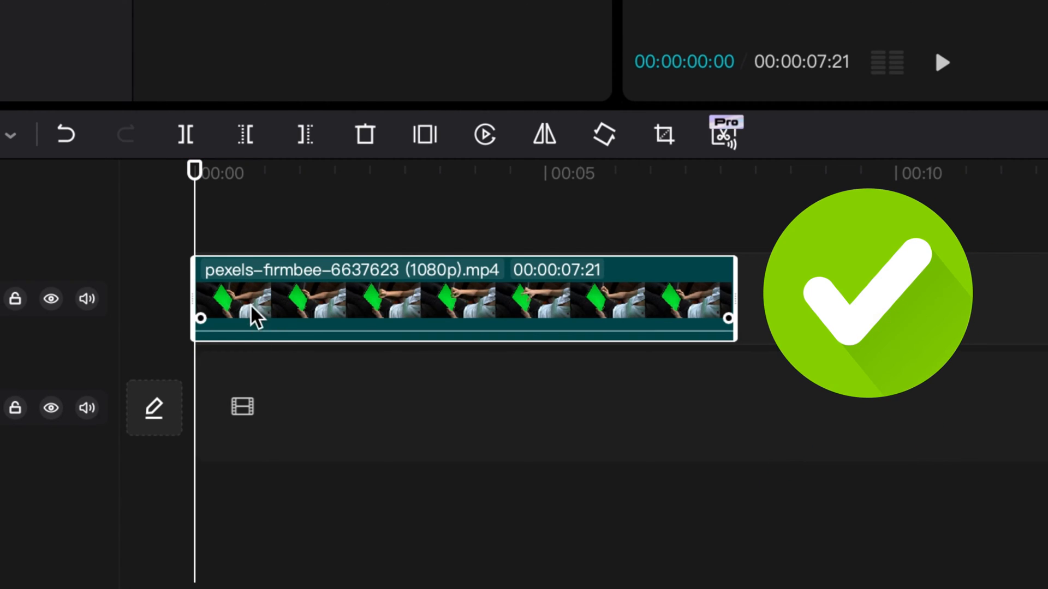
mouse_move(318, 288)
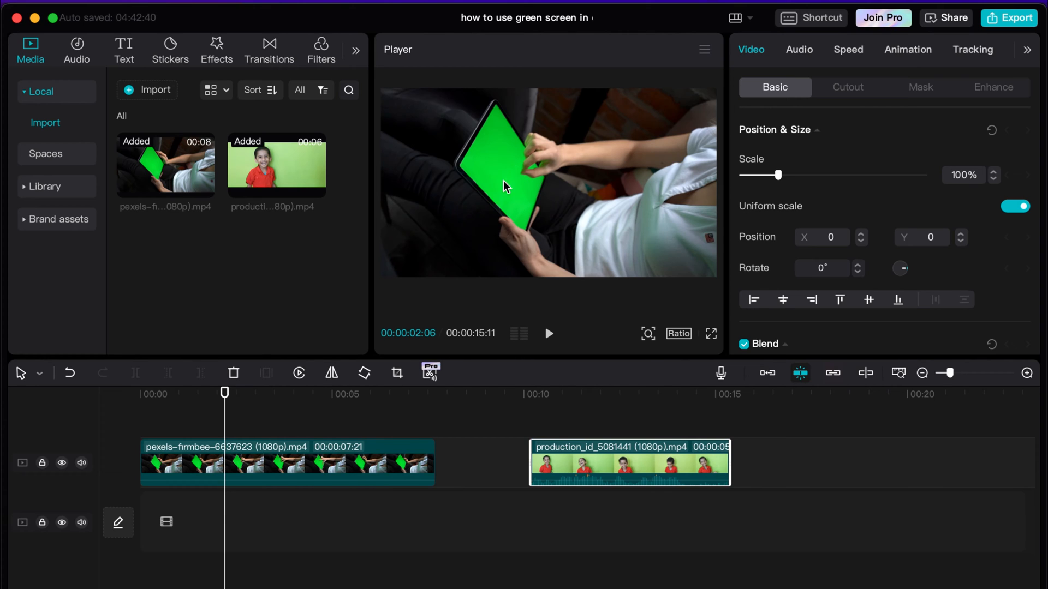
mouse_move(239, 532)
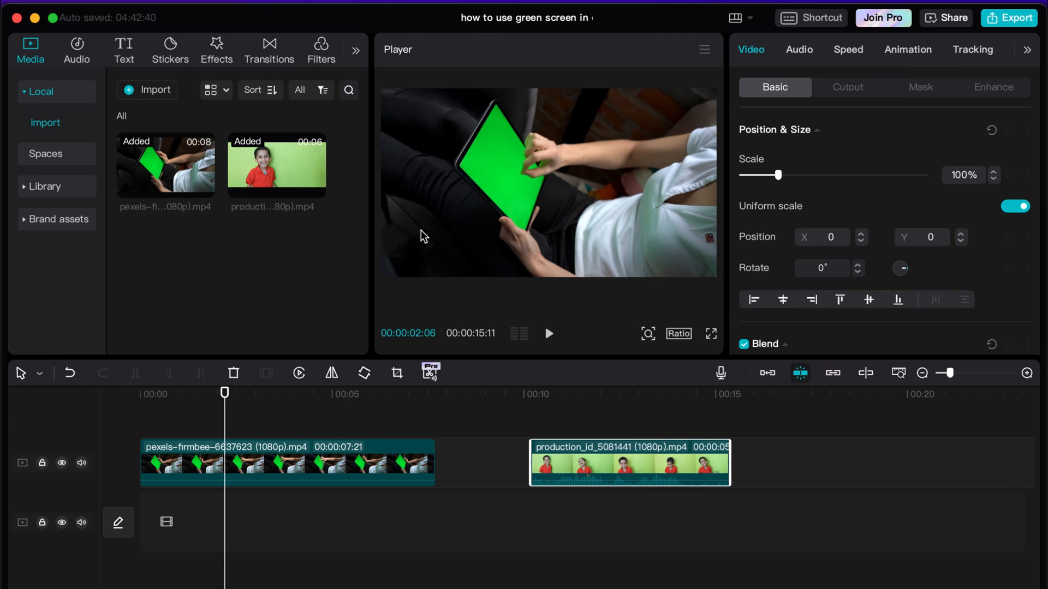
mouse_move(157, 265)
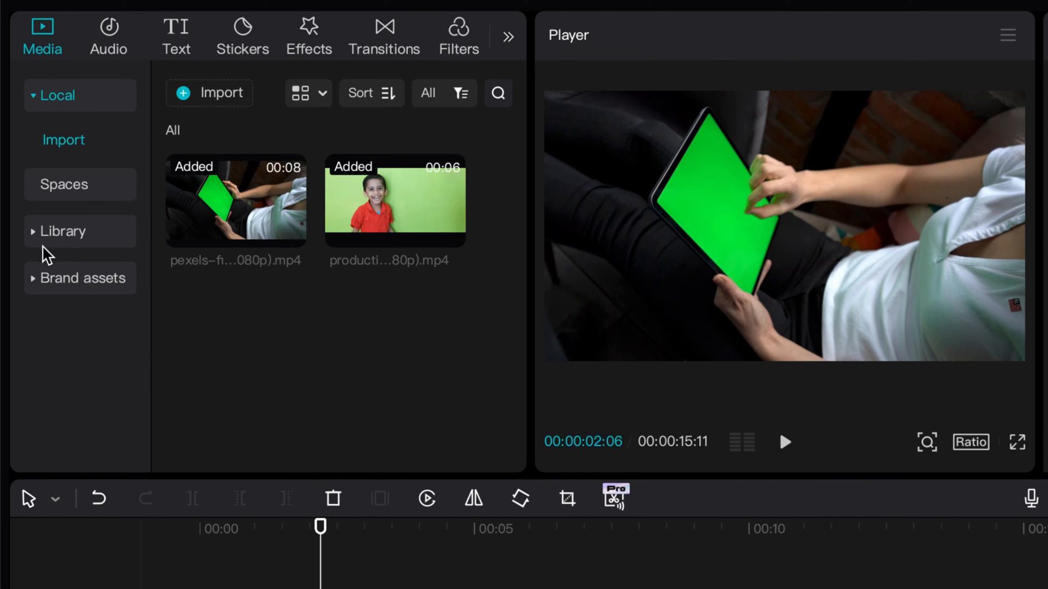
Browse the stock library through the Christmas&New Year and Transitions categories.
left_click(63, 231)
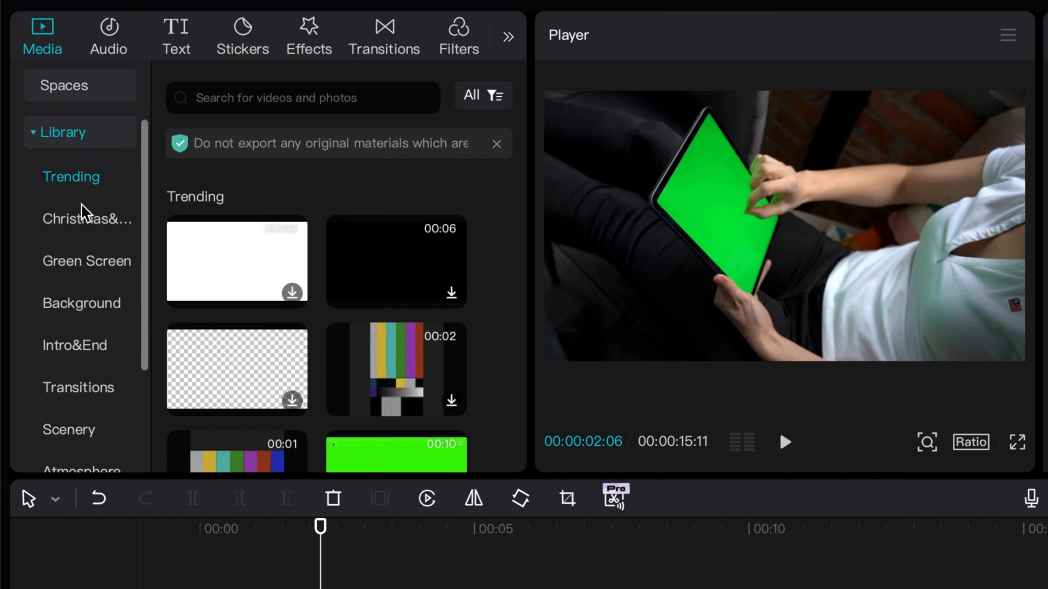
left_click(88, 218)
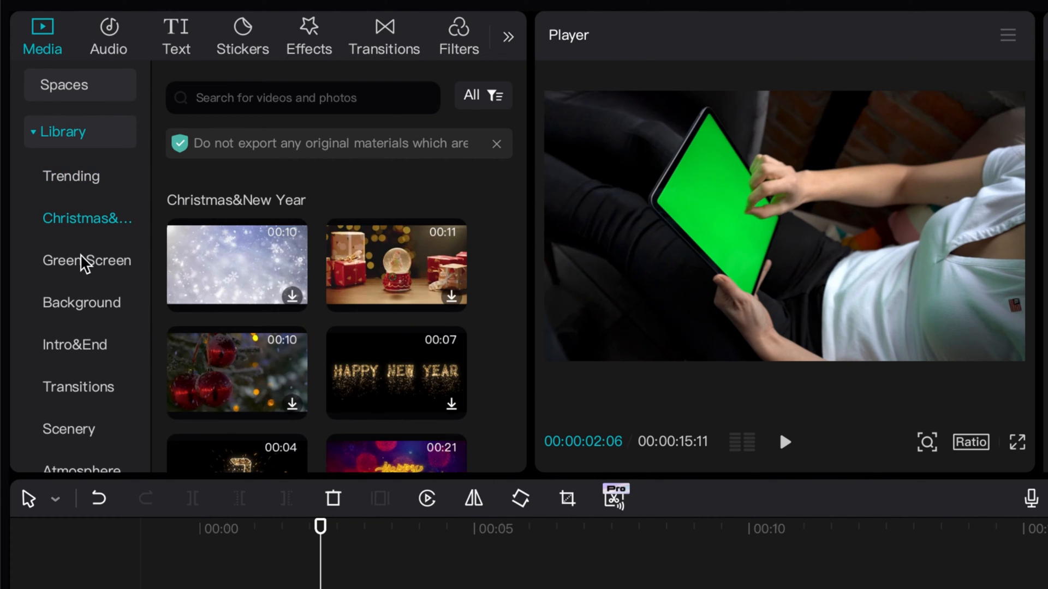
left_click(82, 302)
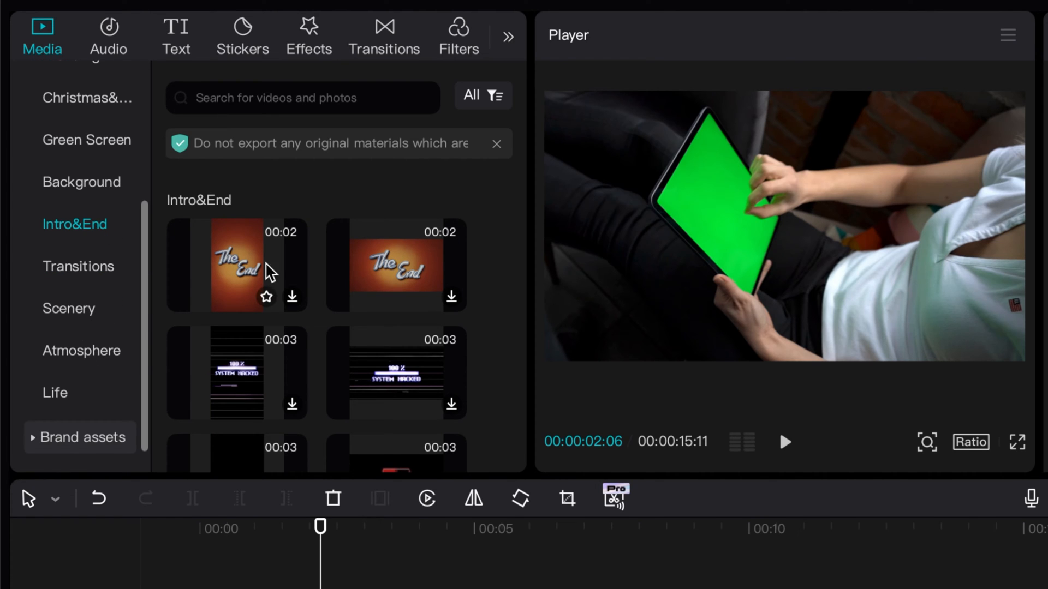
left_click(78, 267)
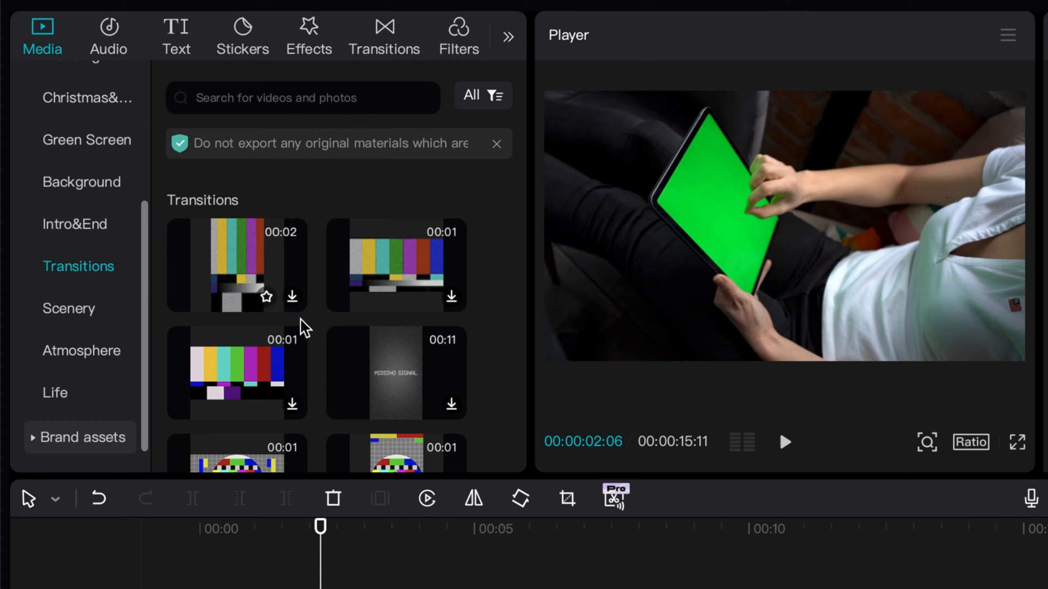
Continue past Scenery to the Atmosphere collection of neon stock videos.
left_click(69, 307)
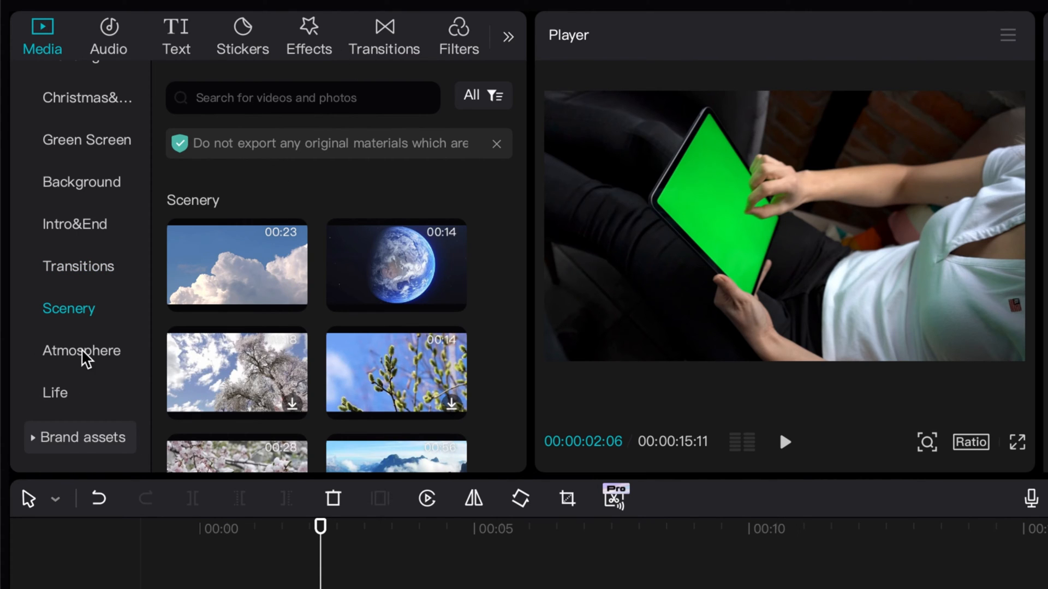
scroll("down", 3)
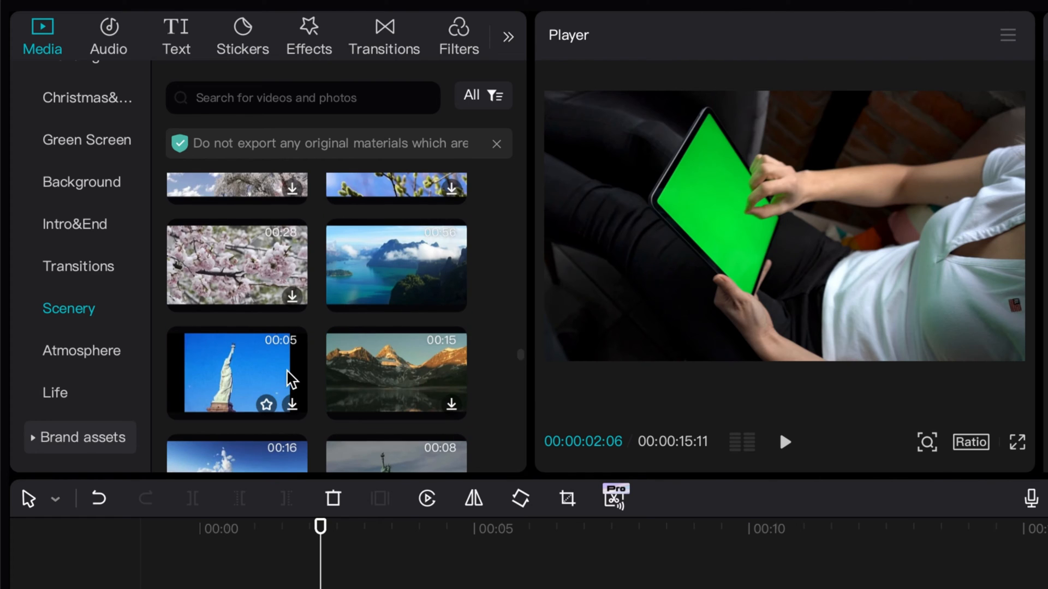
left_click(81, 350)
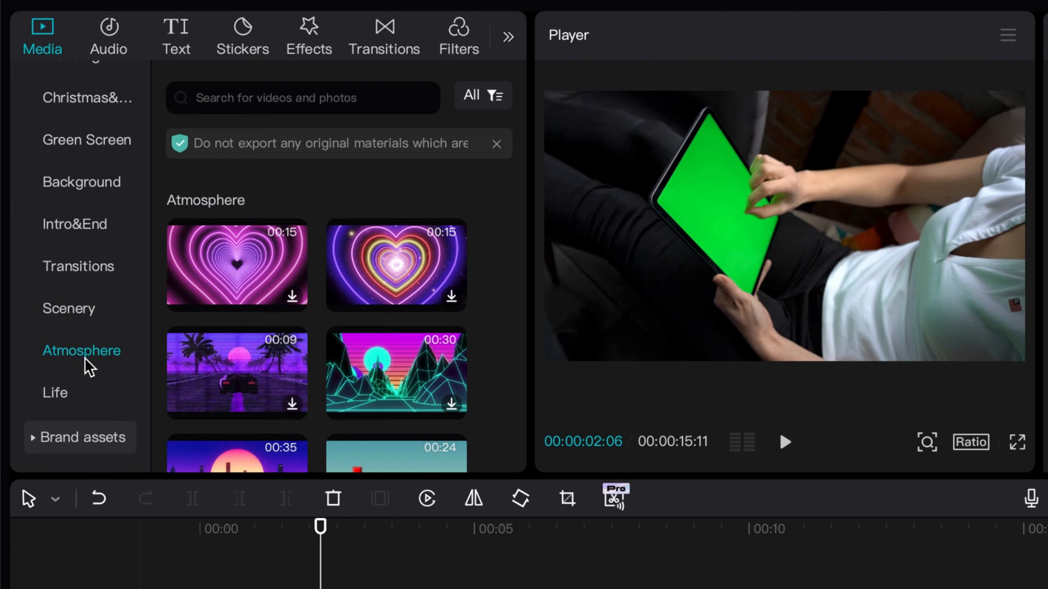
scroll("down", 3)
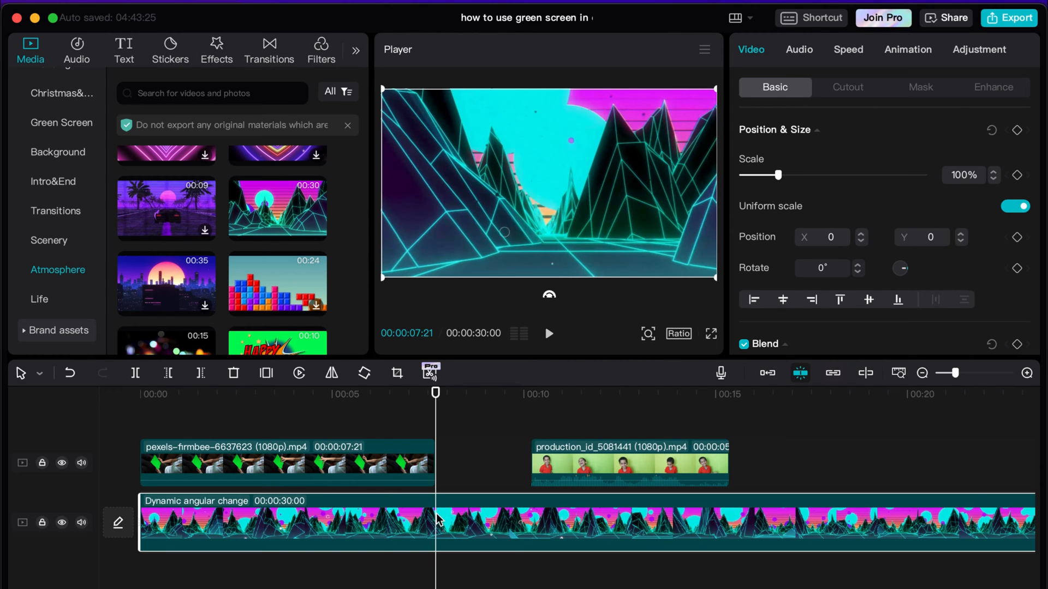
Trim the 'Dynamic angular change' neon background to the tablet clip's 7:21 length.
left_click(436, 392)
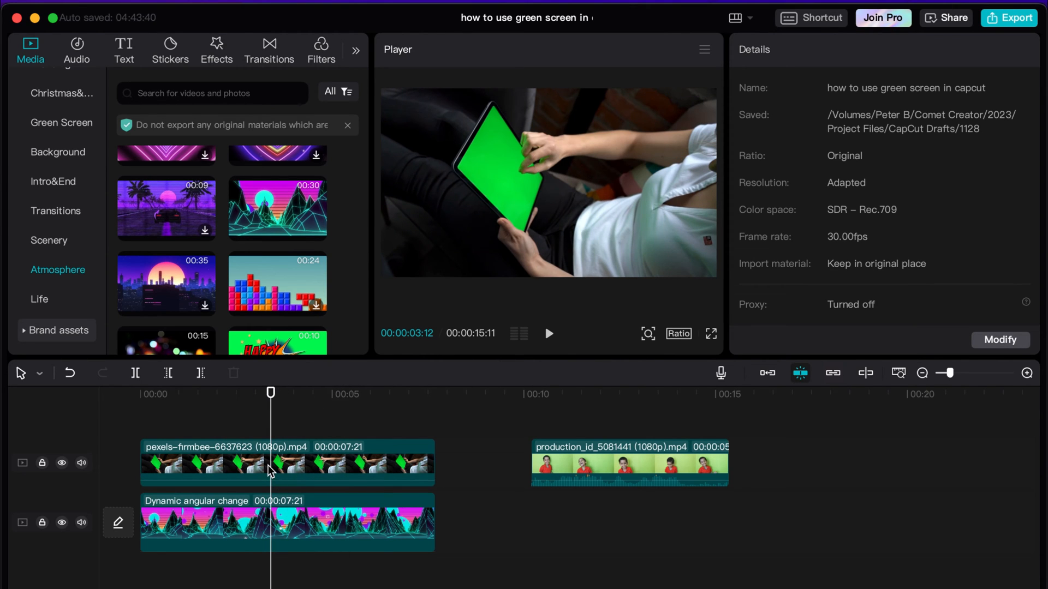
Select the tablet green-screen clip to show its Video > Basic properties.
left_click(286, 462)
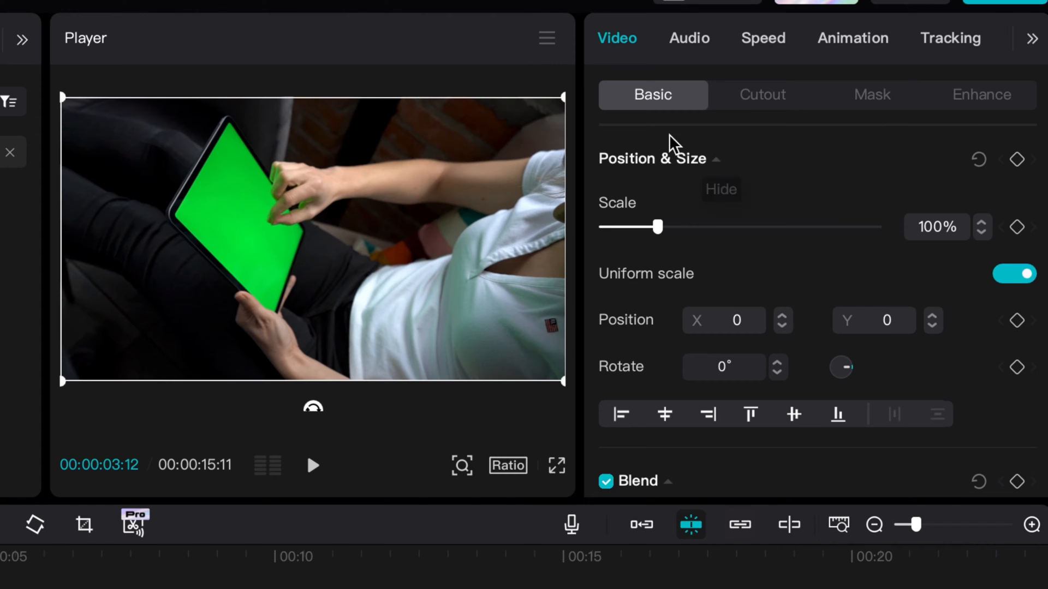
mouse_move(677, 110)
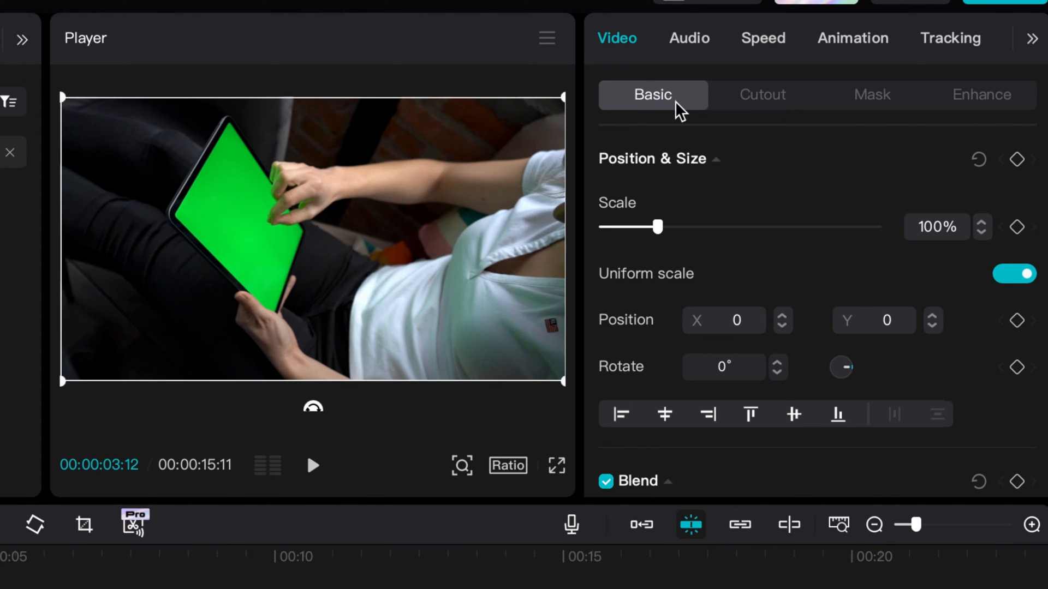
mouse_move(652, 304)
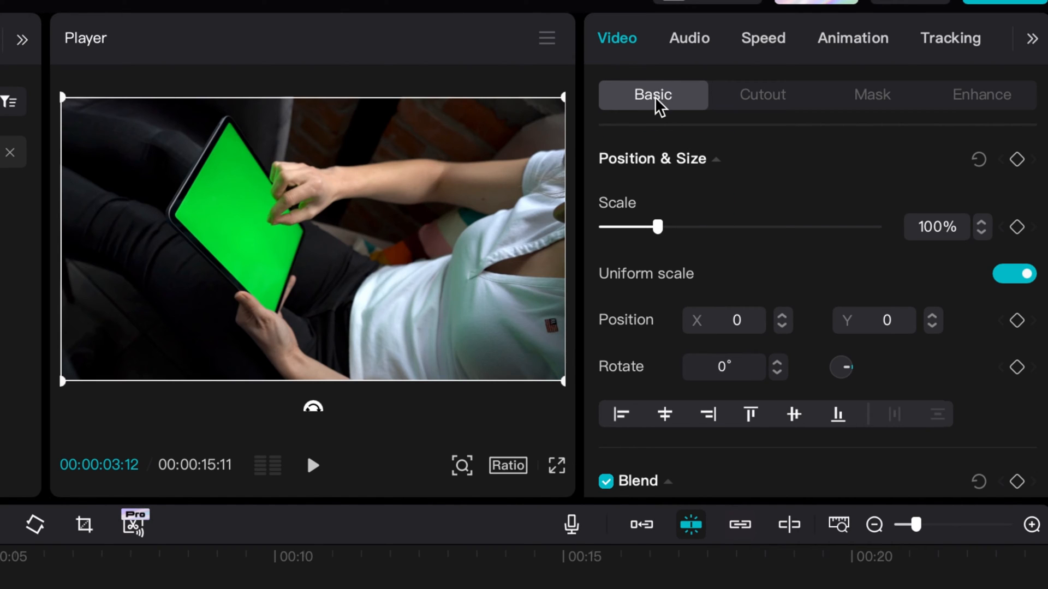
In the tablet clip's Cutout options, preview Auto cutout over the neon video and switch it back off.
left_click(762, 94)
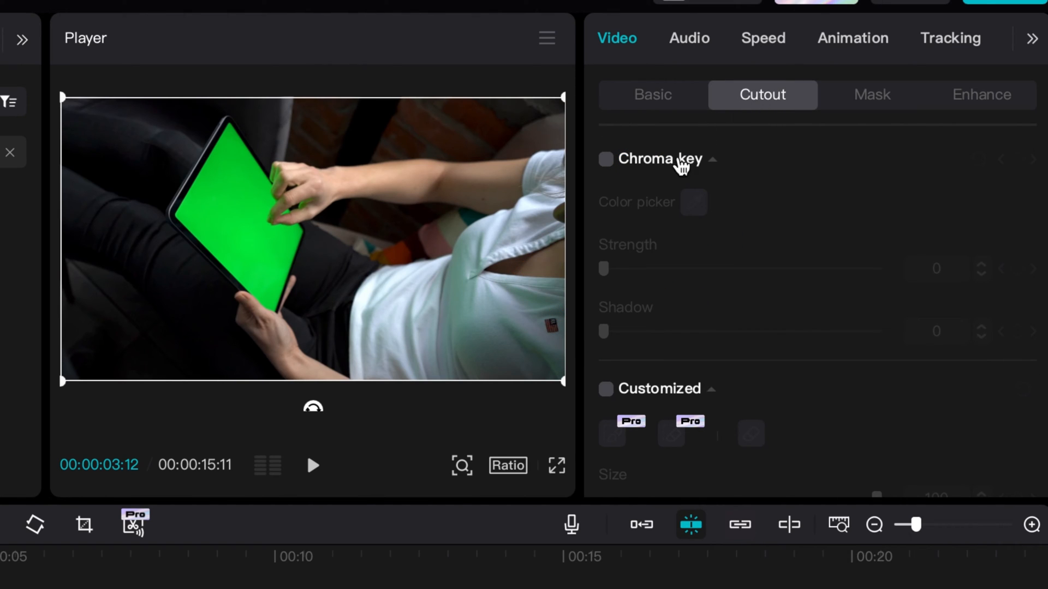
mouse_move(668, 180)
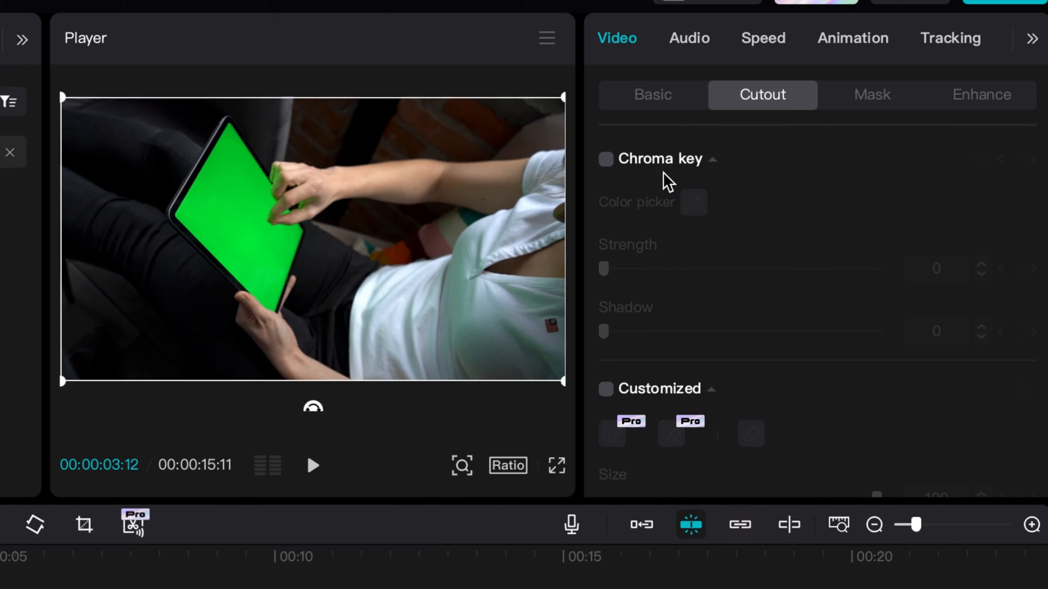
mouse_move(347, 223)
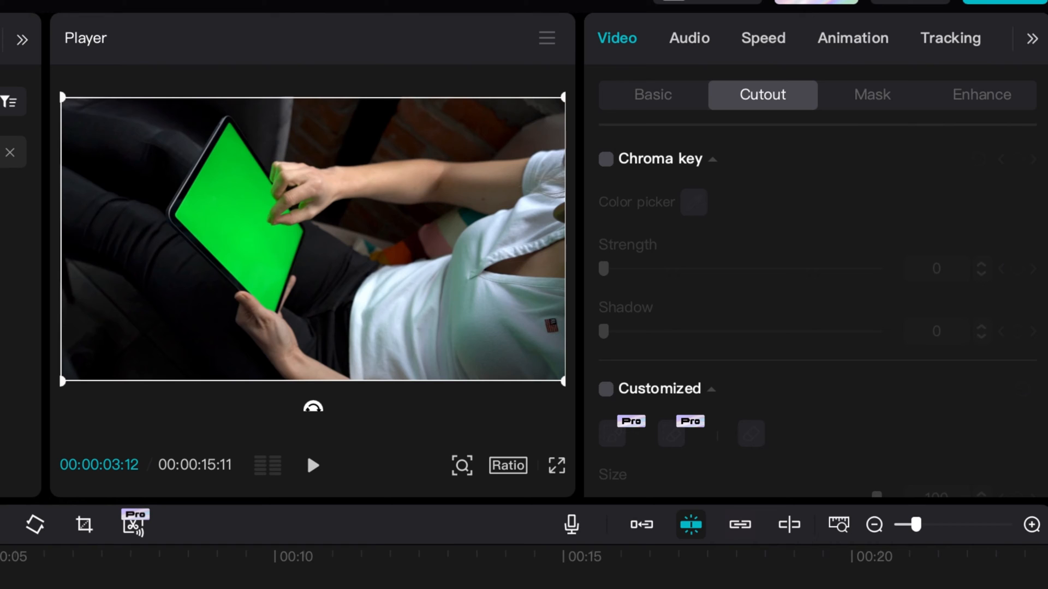
scroll("down", 3)
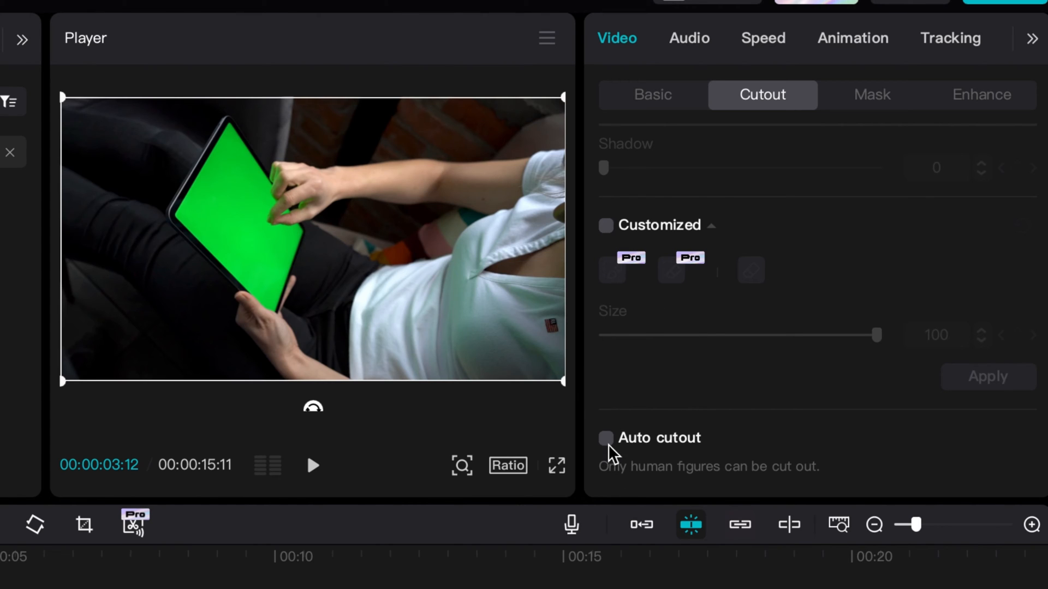
left_click(604, 437)
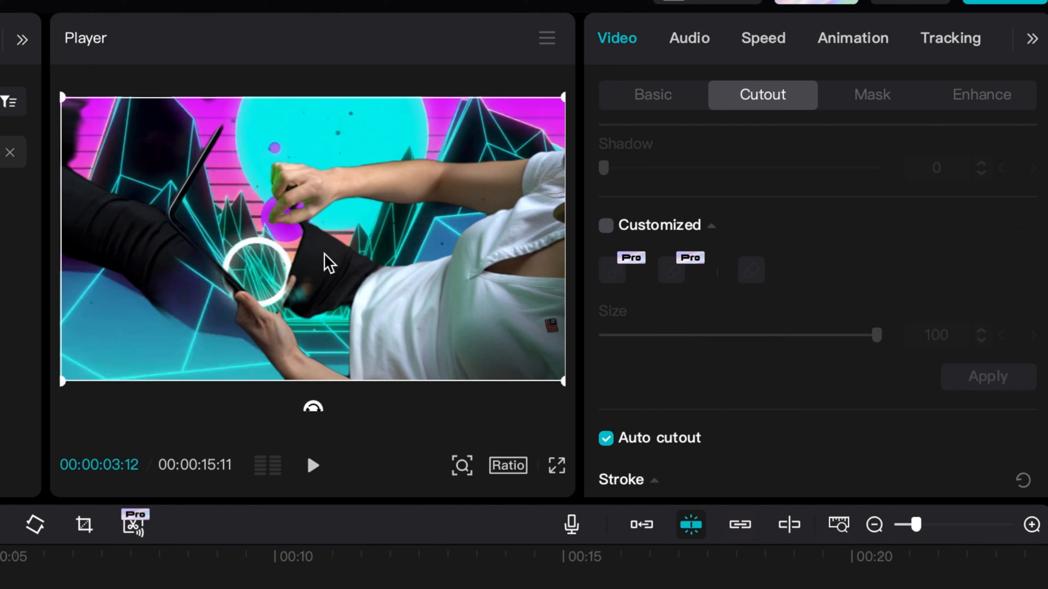
mouse_move(625, 434)
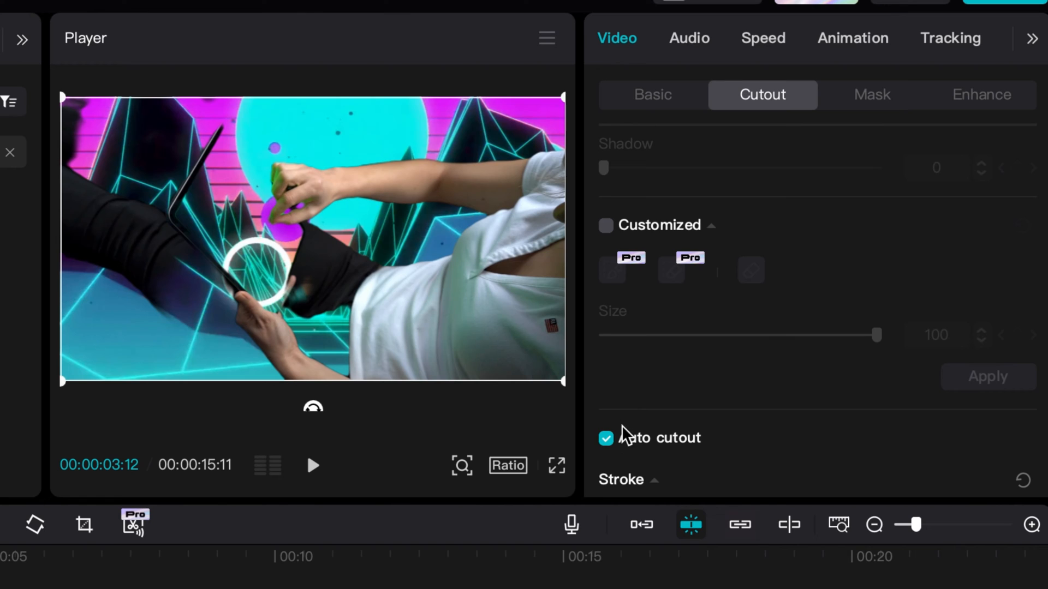
left_click(605, 438)
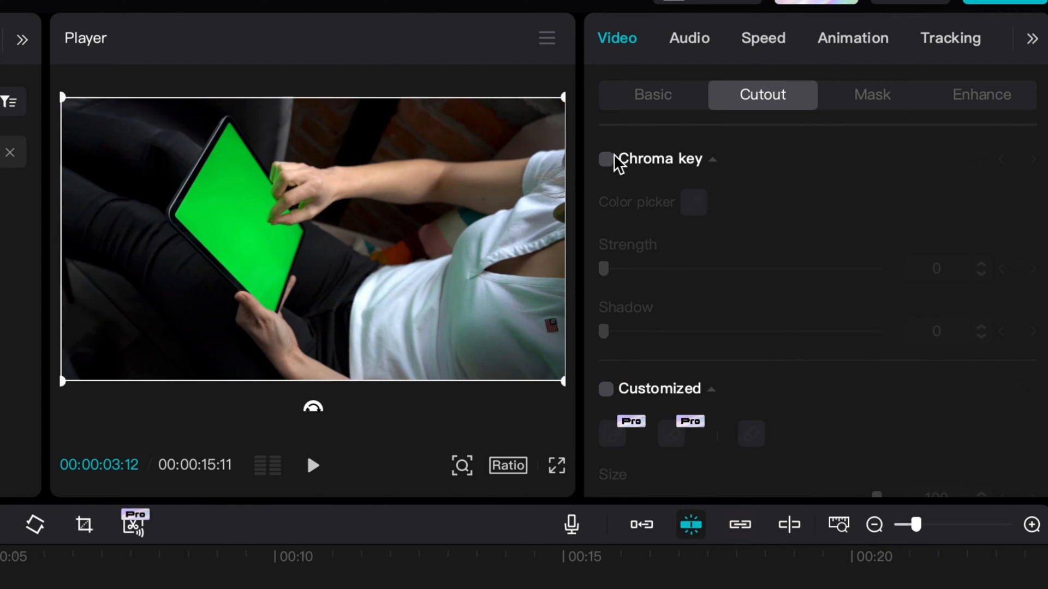
Enable Chroma key on the tablet clip and sample the green of its screen.
left_click(605, 159)
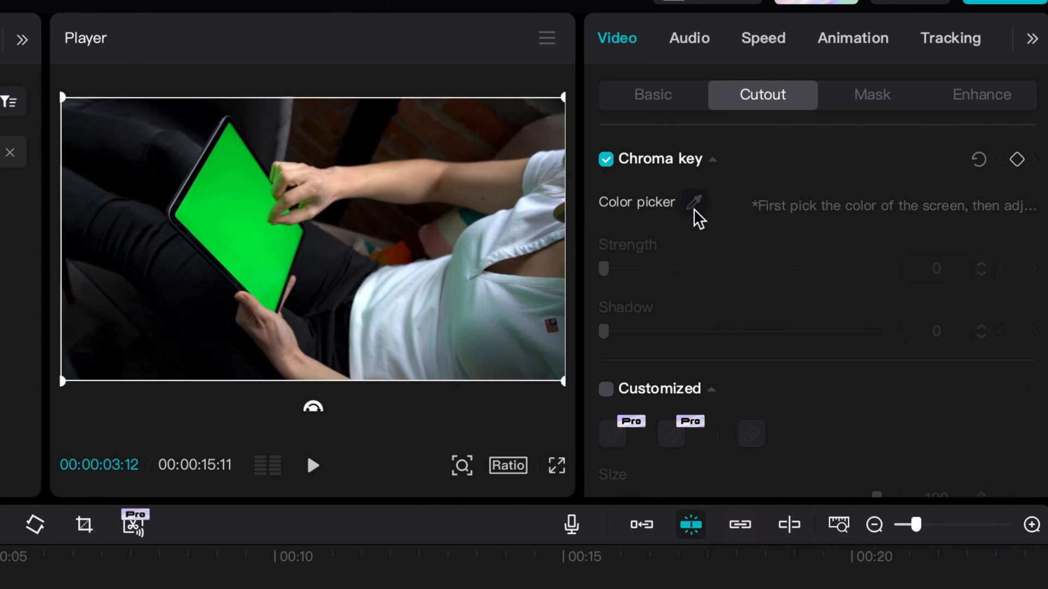
left_click(692, 202)
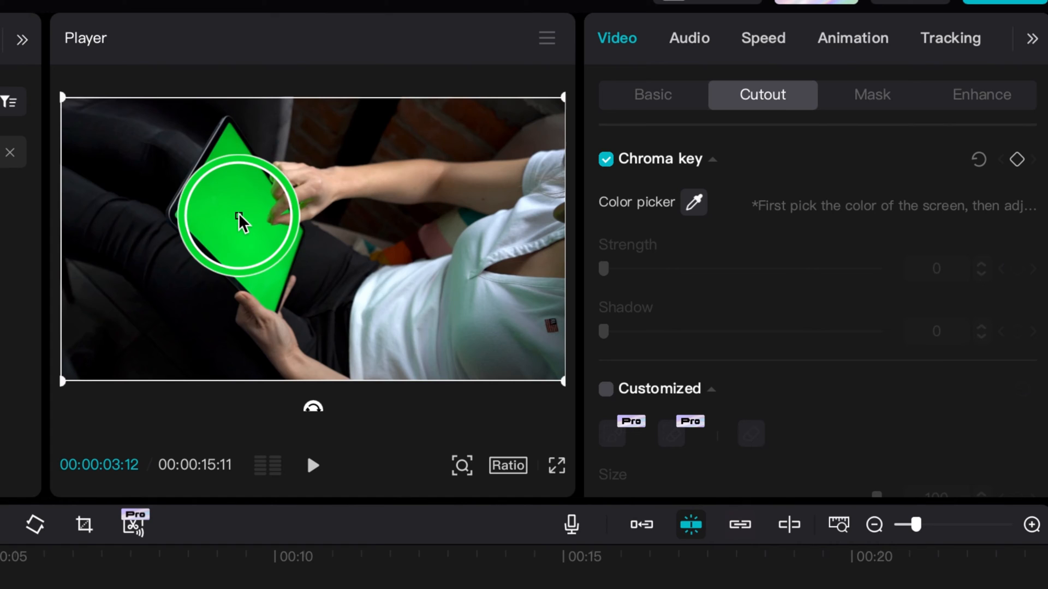
left_click(241, 214)
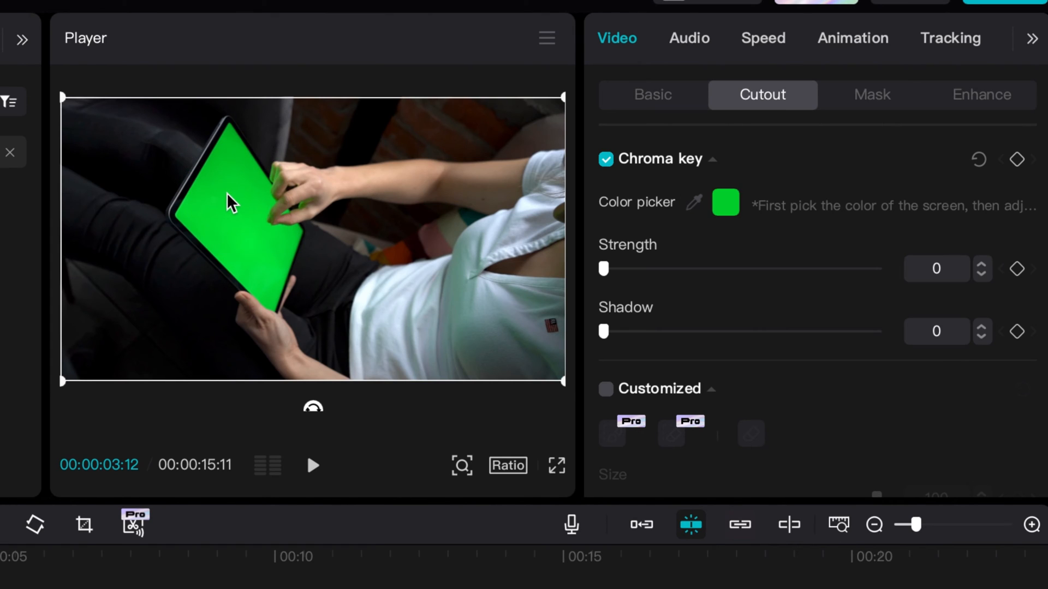
mouse_move(618, 232)
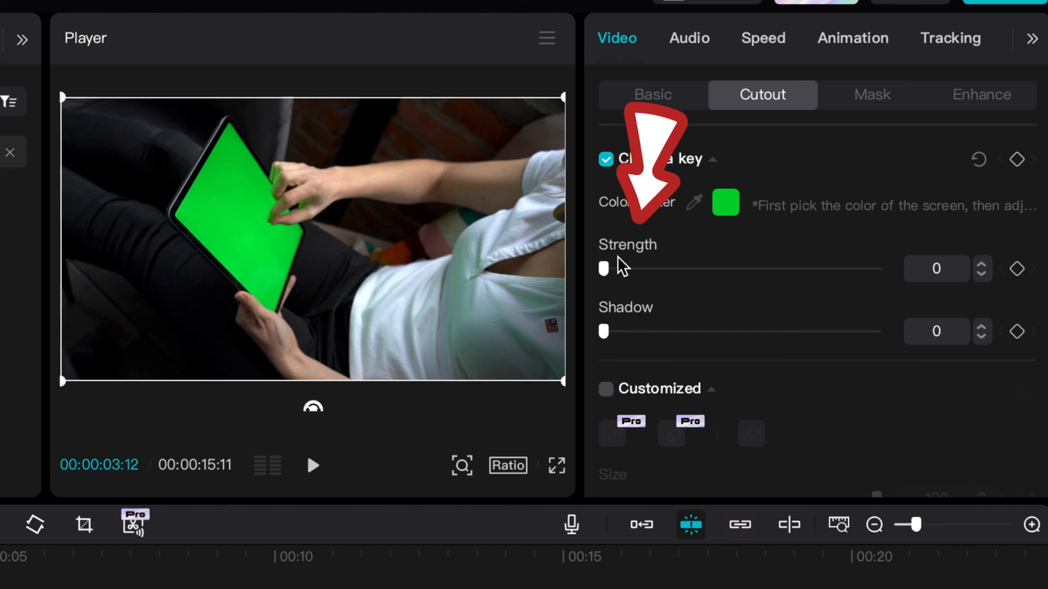
Set keying strength to 16 and shadow to about 28 so the neon video shows through.
left_click_drag(602, 268, 629, 268)
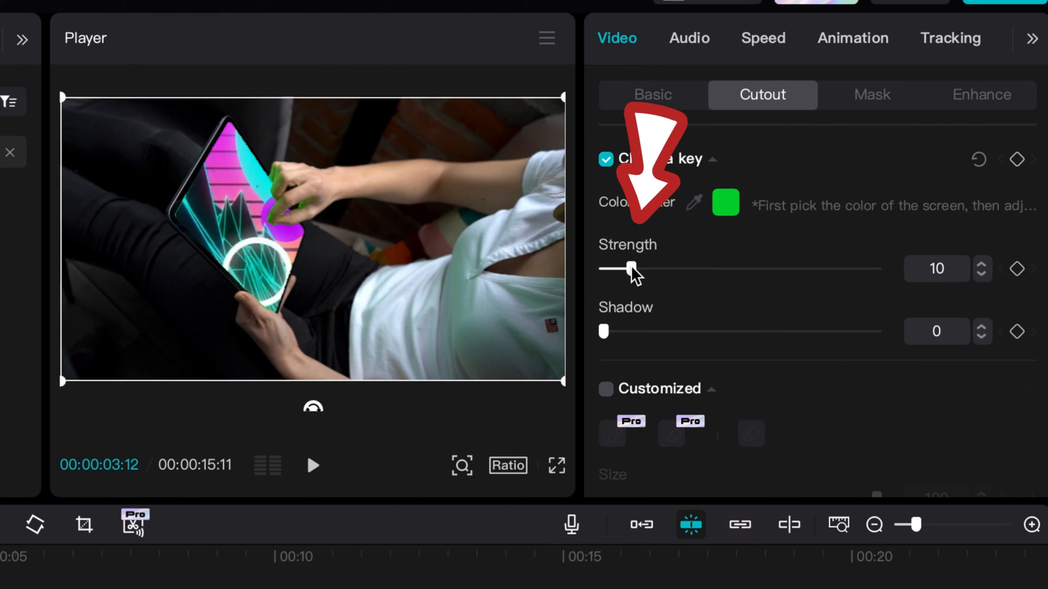
left_click_drag(629, 269, 618, 269)
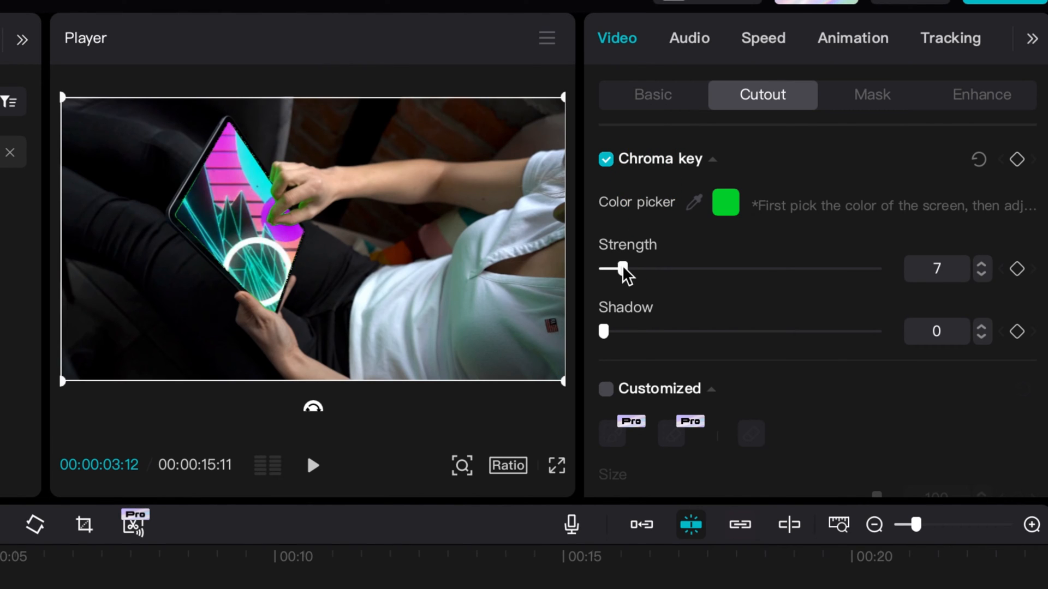
left_click_drag(620, 268, 875, 268)
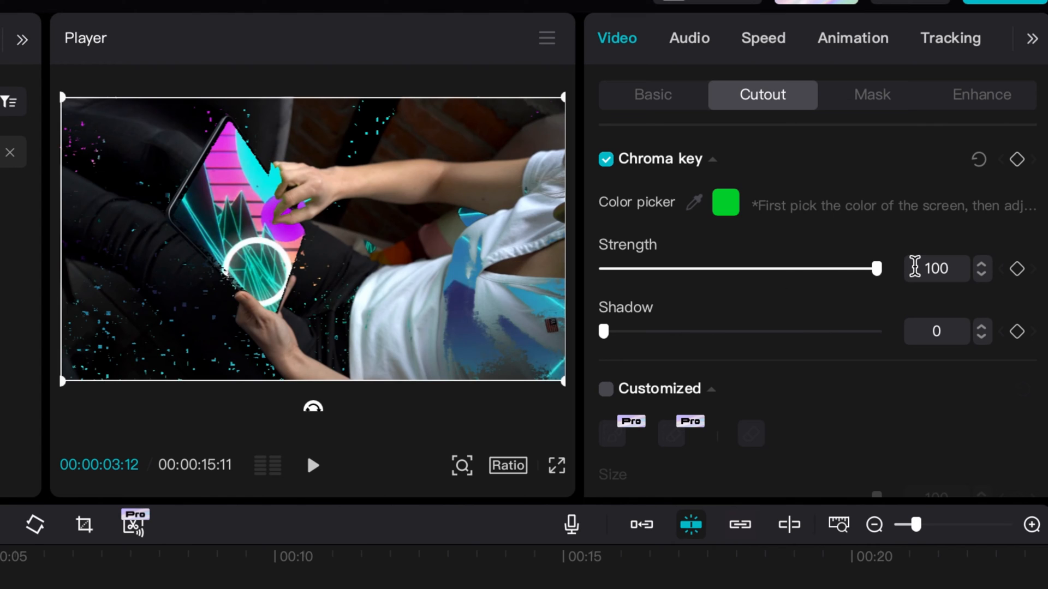
left_click_drag(876, 268, 603, 269)
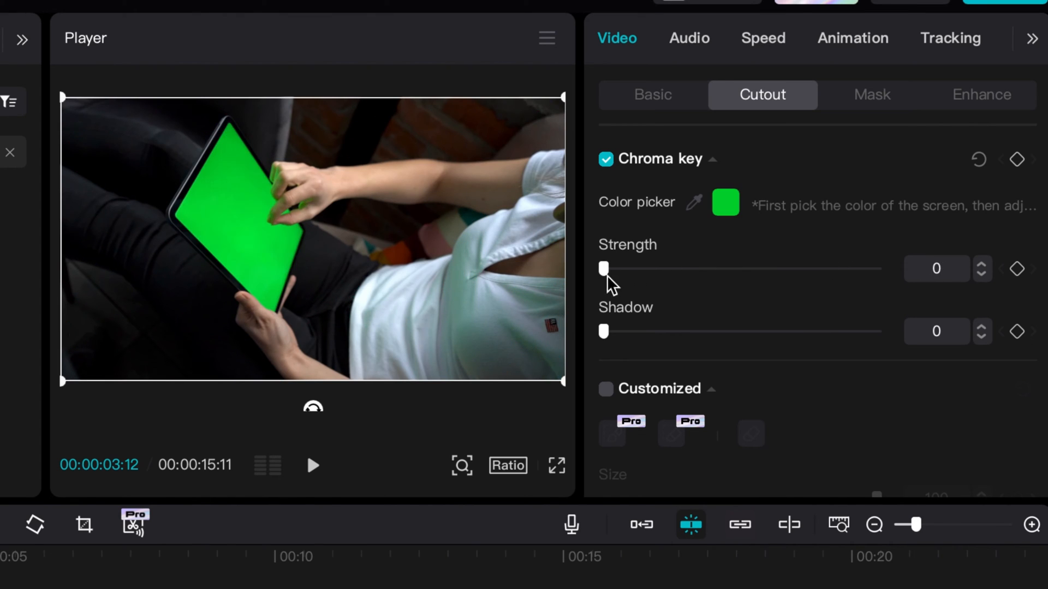
left_click_drag(603, 268, 646, 268)
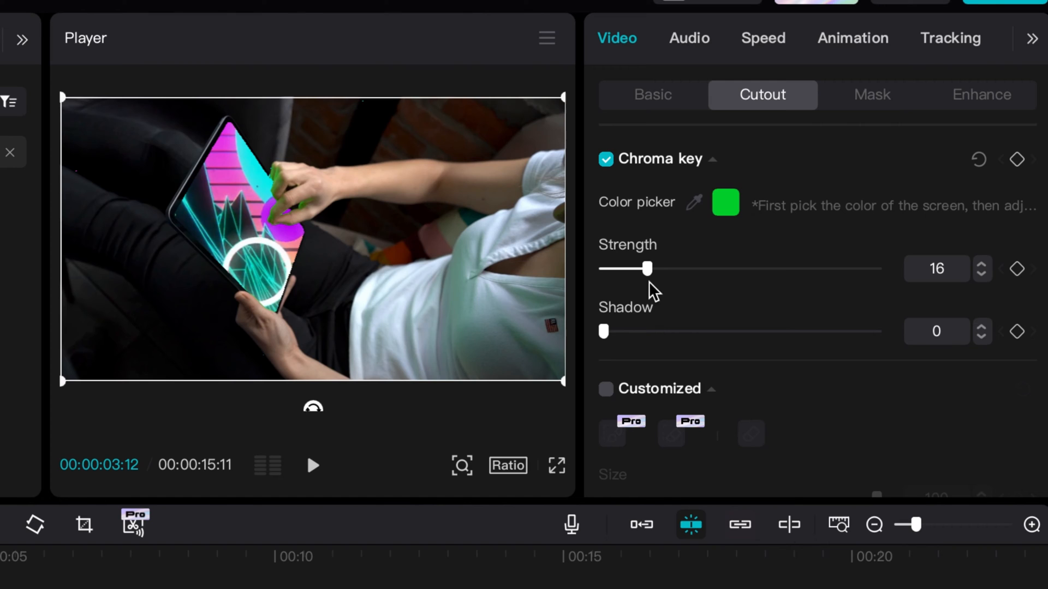
left_click_drag(603, 331, 654, 331)
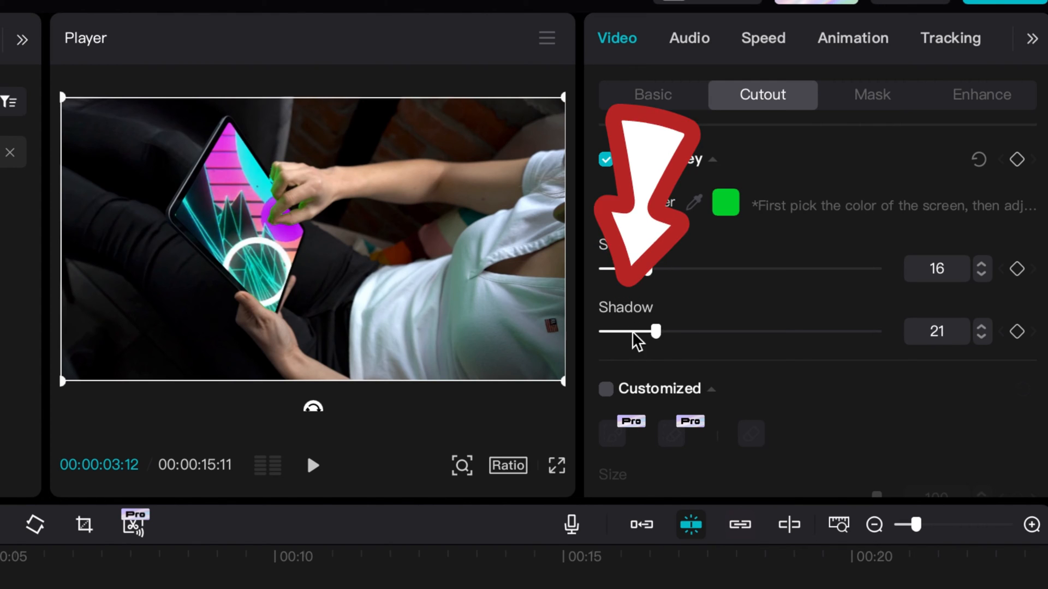
left_click_drag(654, 332, 666, 332)
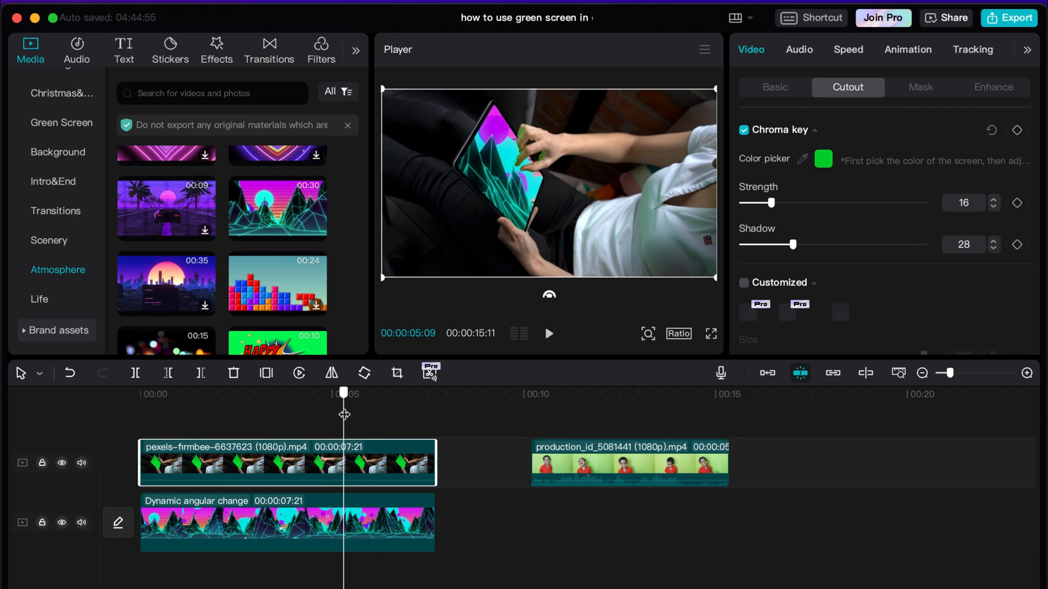
Move the playhead onto the kid's green-screen clip with its Basic settings shown.
left_click(264, 394)
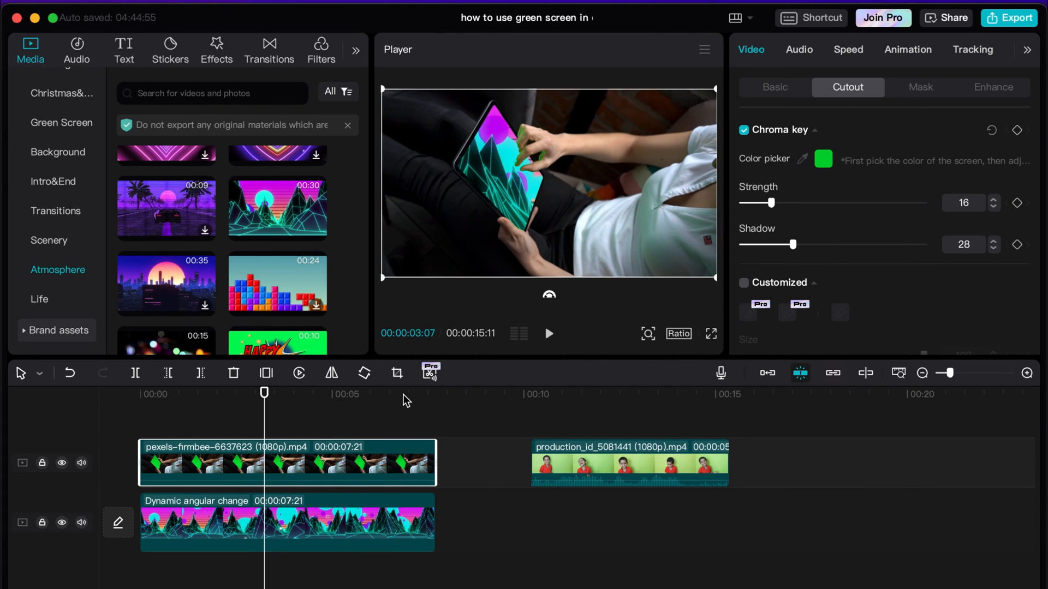
mouse_move(329, 436)
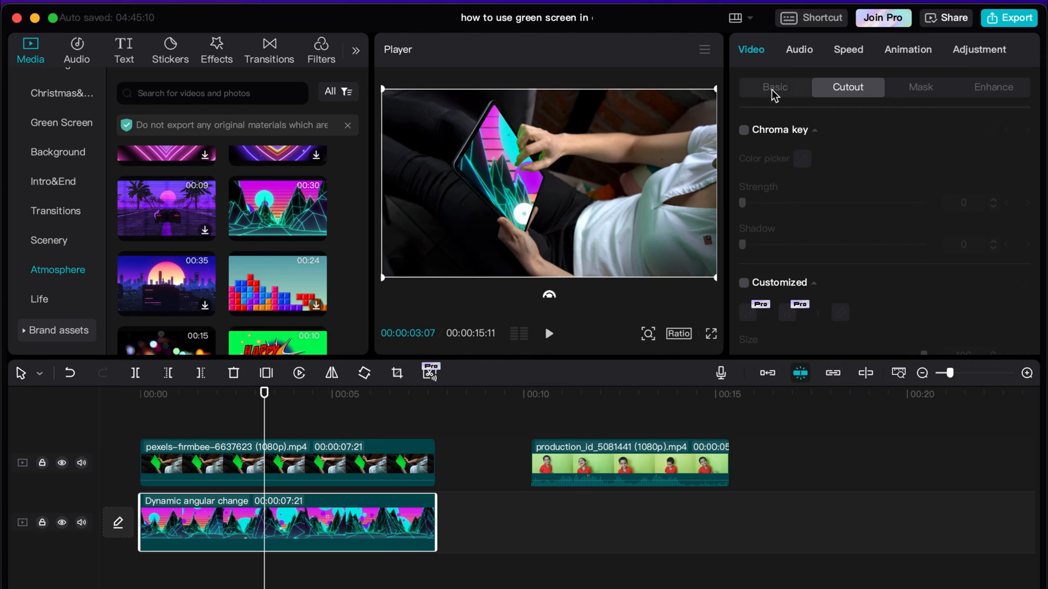
left_click(775, 87)
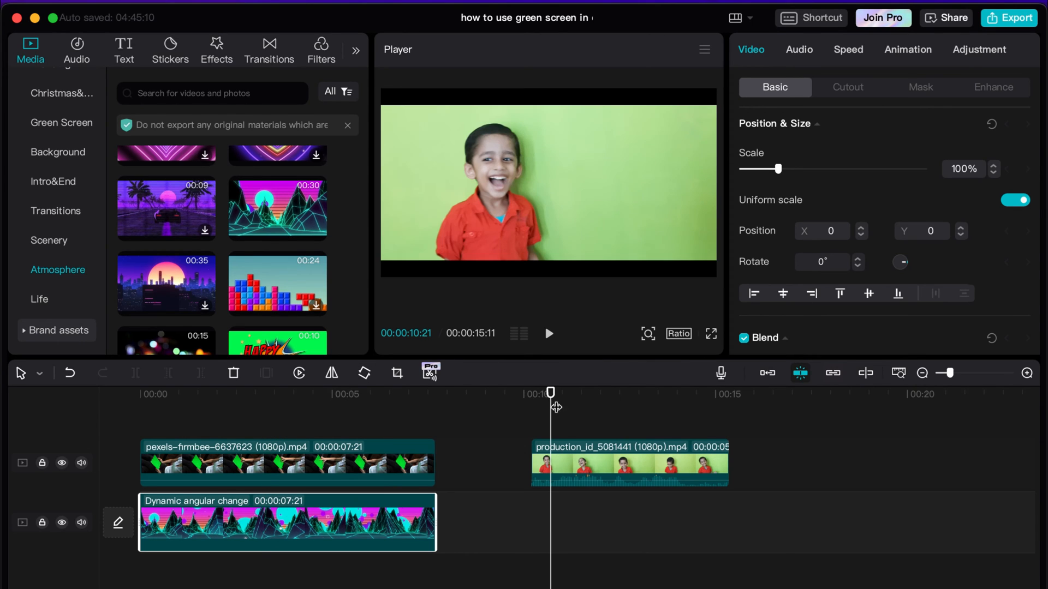
Scale the kid's green-screen clip to about 116% in Position & Size.
left_click(605, 463)
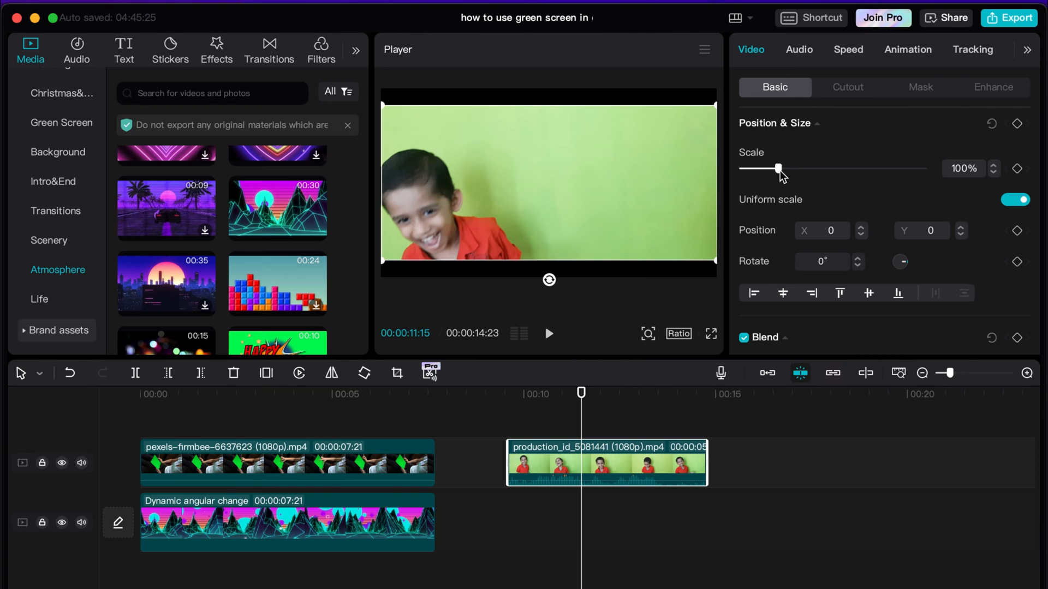
left_click_drag(777, 168, 783, 169)
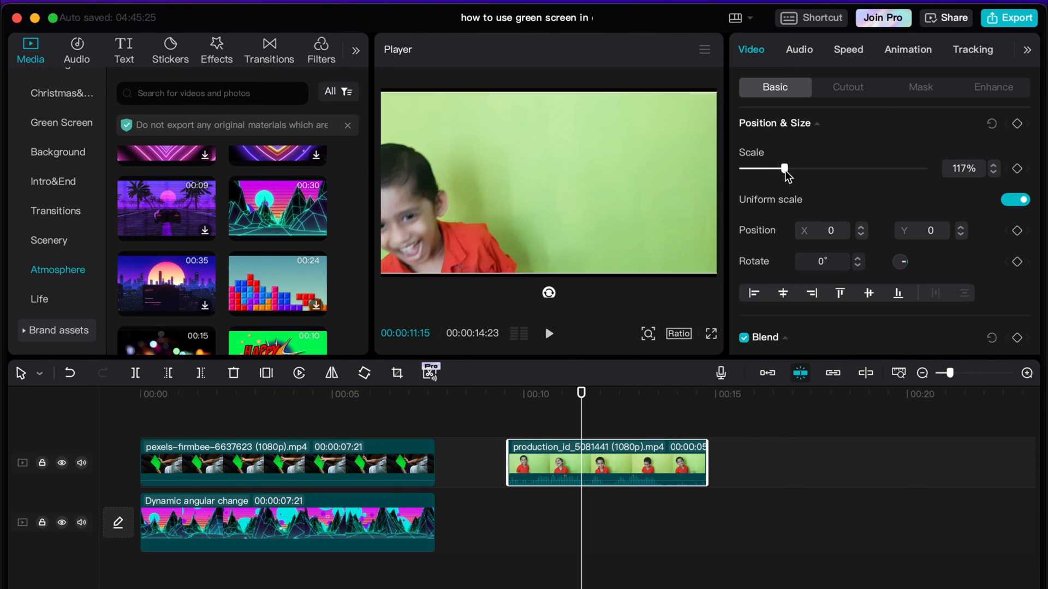
left_click_drag(783, 168, 781, 168)
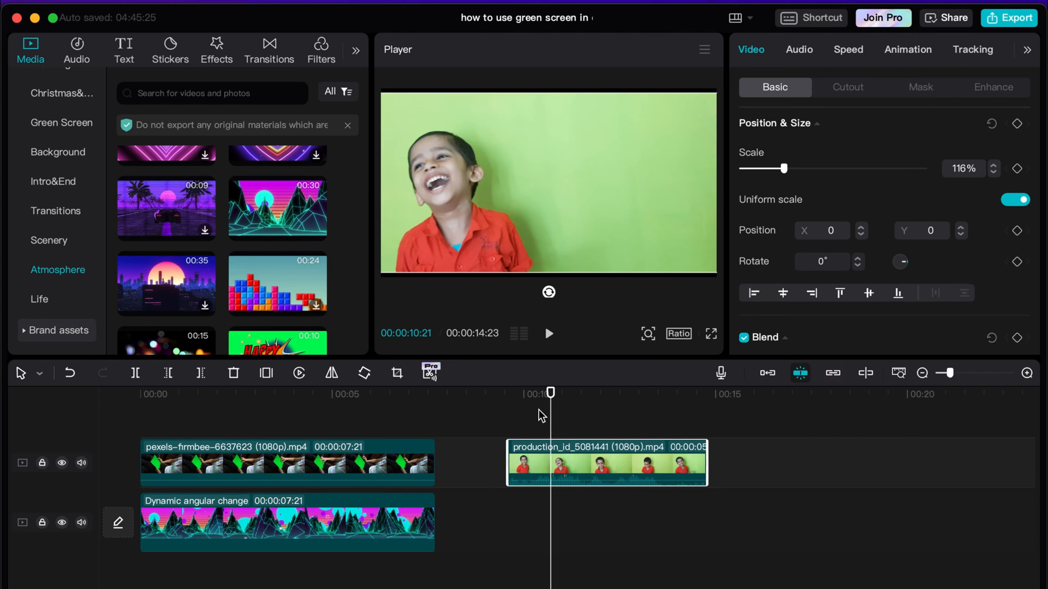
scroll("down", 3)
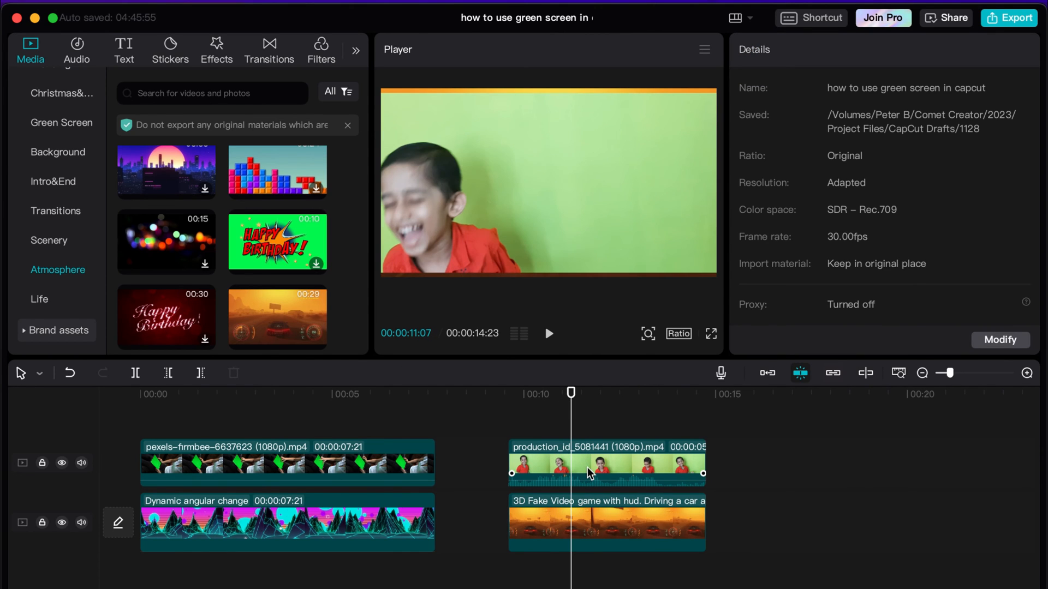
Enlarge the kid's clip to 134% and shift it right to X 411 over the HUD clip.
left_click(605, 462)
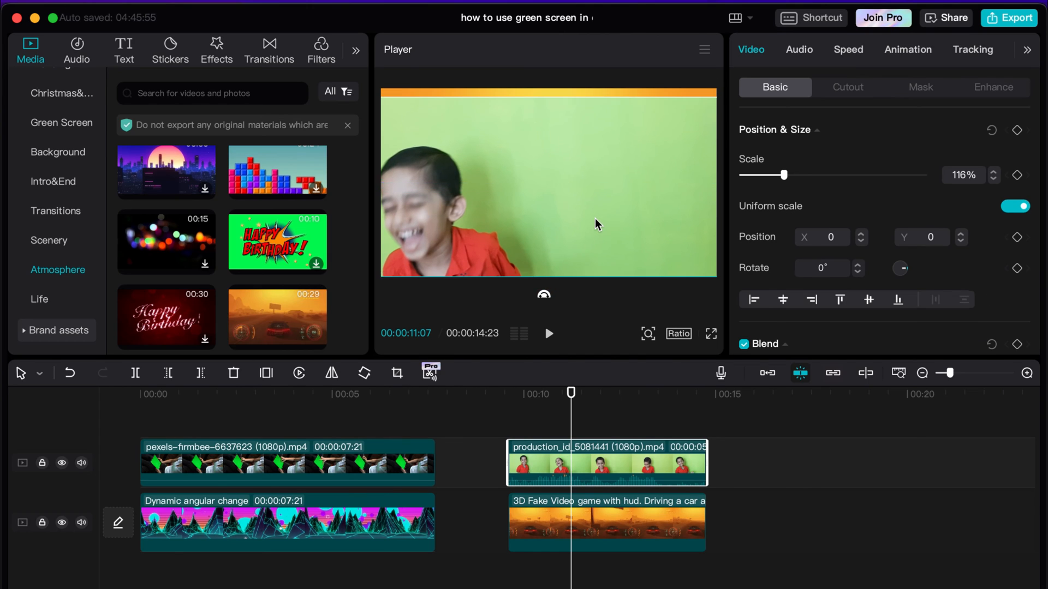
left_click_drag(772, 175, 786, 175)
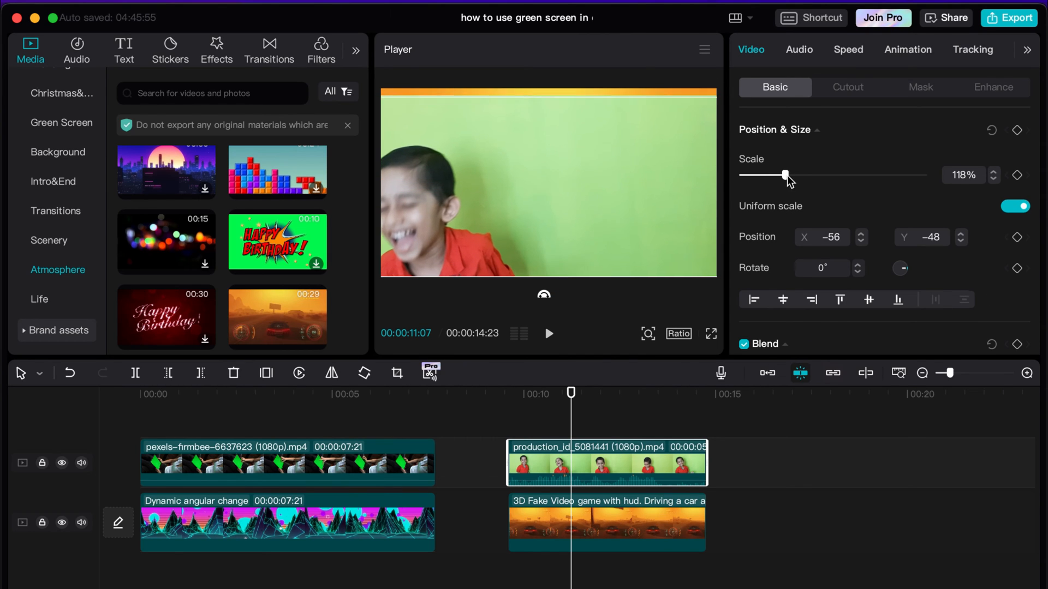
left_click_drag(784, 174, 799, 175)
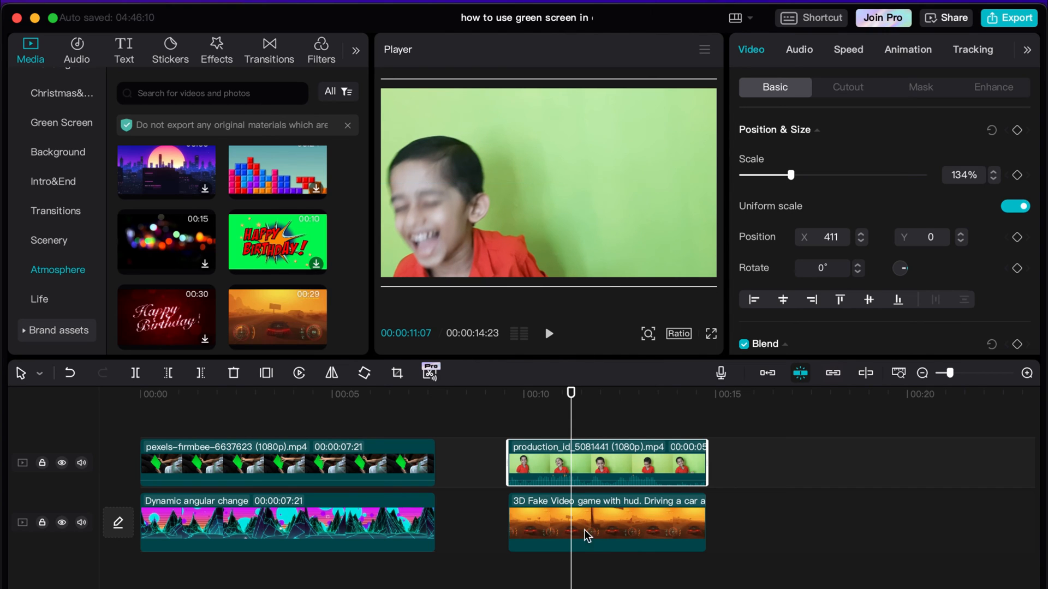
left_click(604, 468)
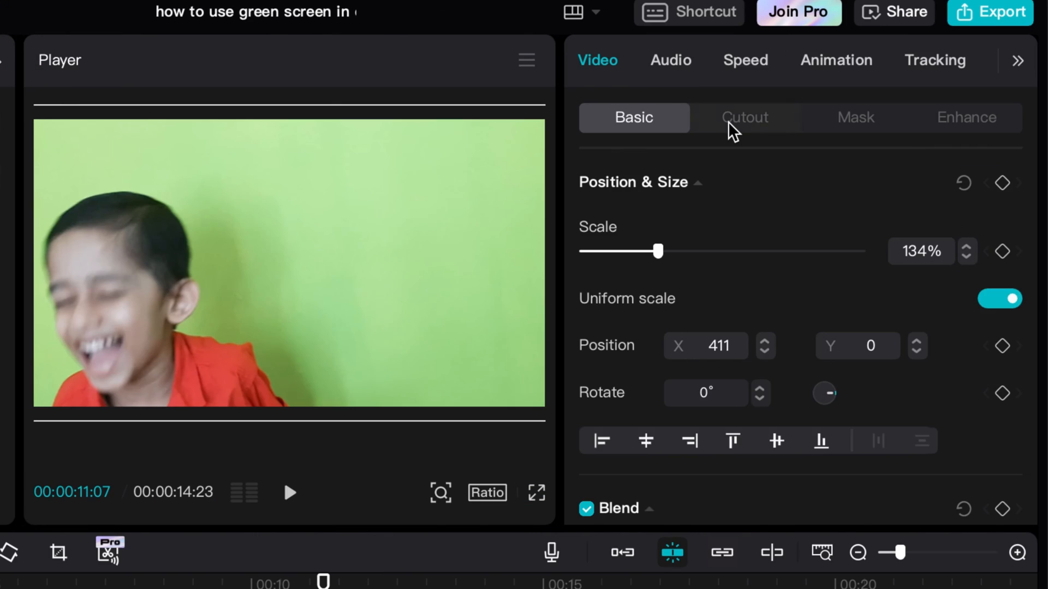
Chroma-key the kid's green background and enable Auto cutout over the driving-game HUD.
left_click(743, 117)
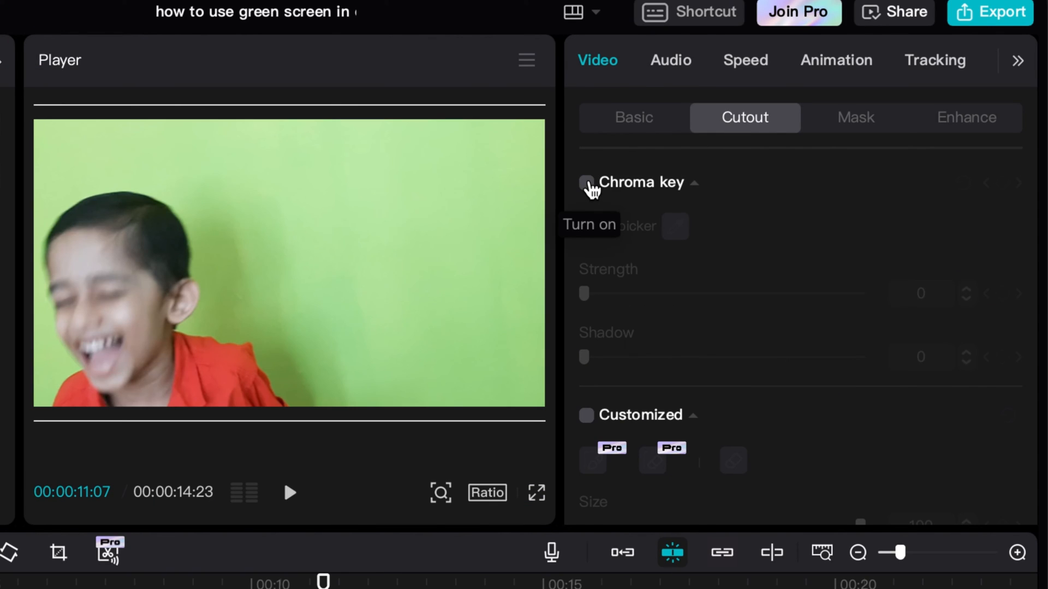
left_click(586, 182)
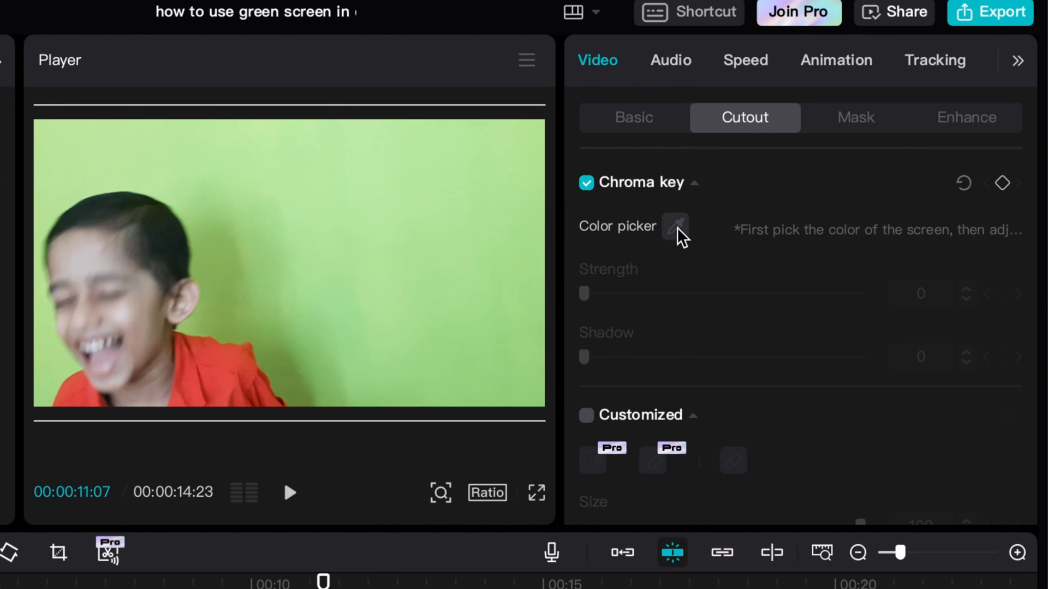
left_click(675, 226)
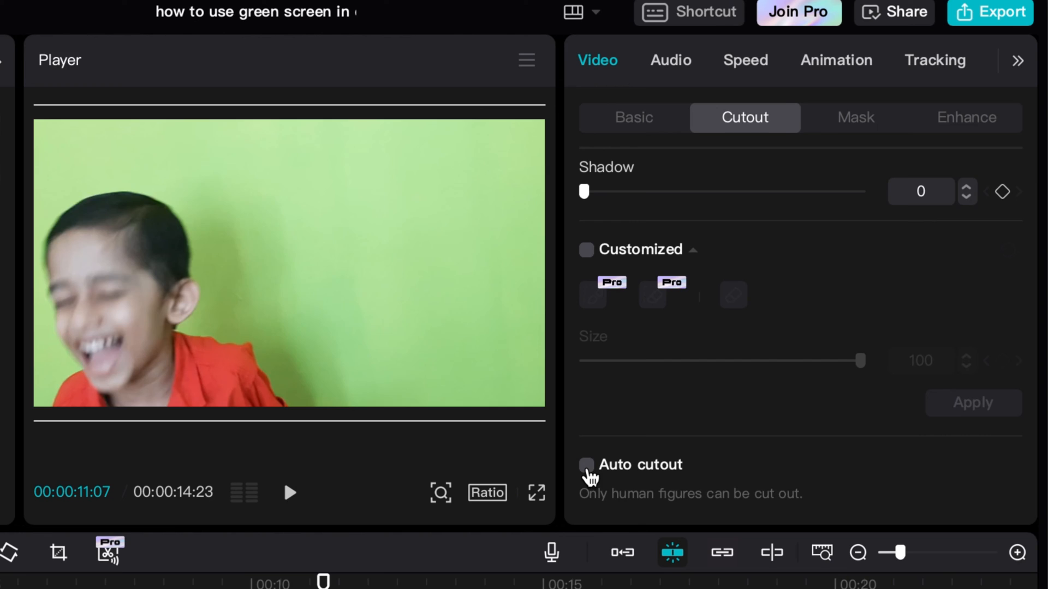
left_click(586, 465)
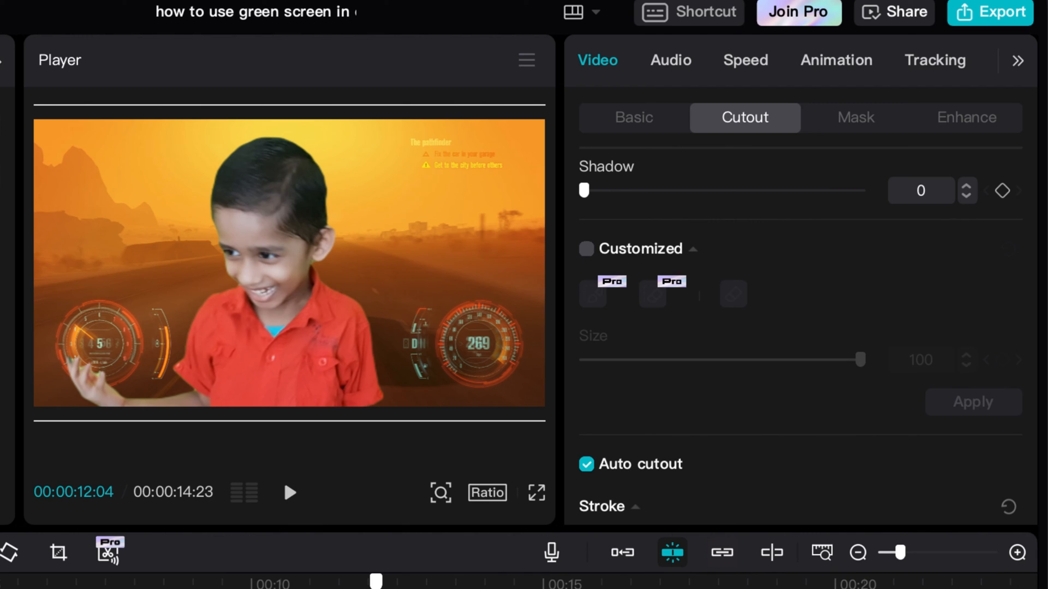
mouse_move(633, 457)
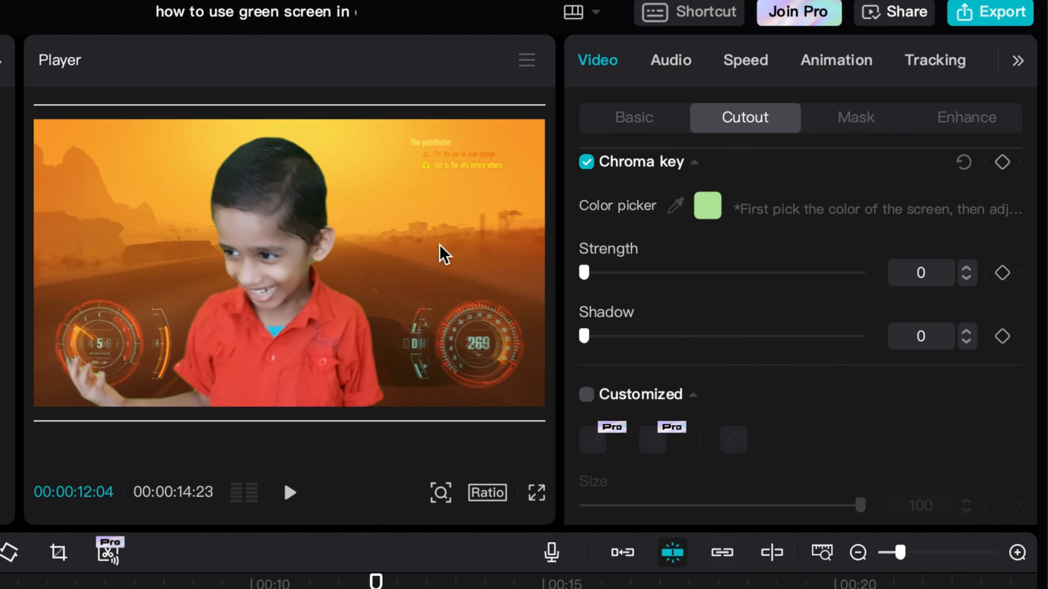
Add a Straight stroke around the kid's cutout and colour it green.
scroll("down", 3)
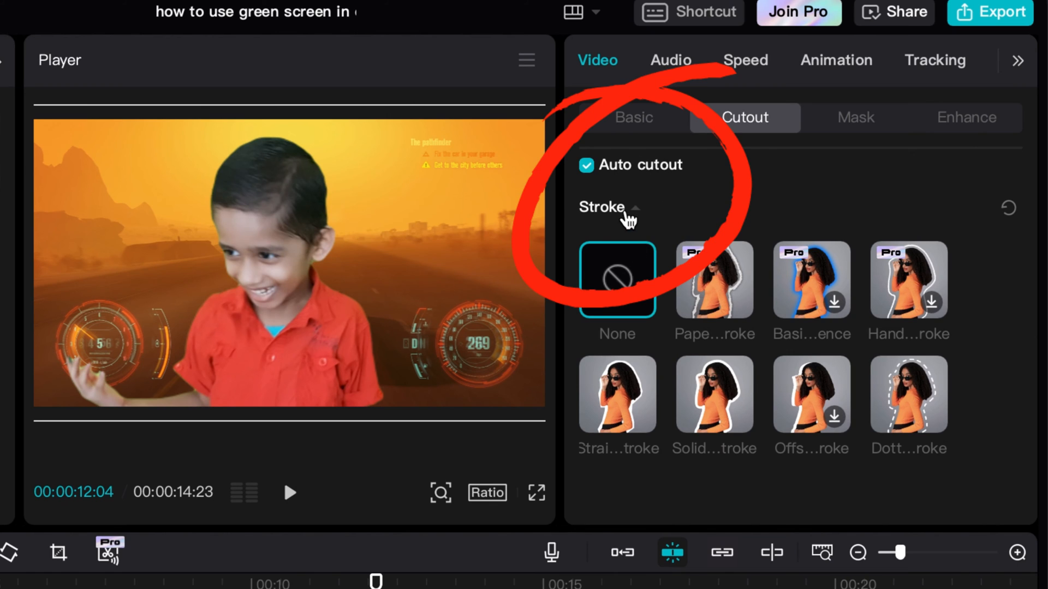
mouse_move(636, 412)
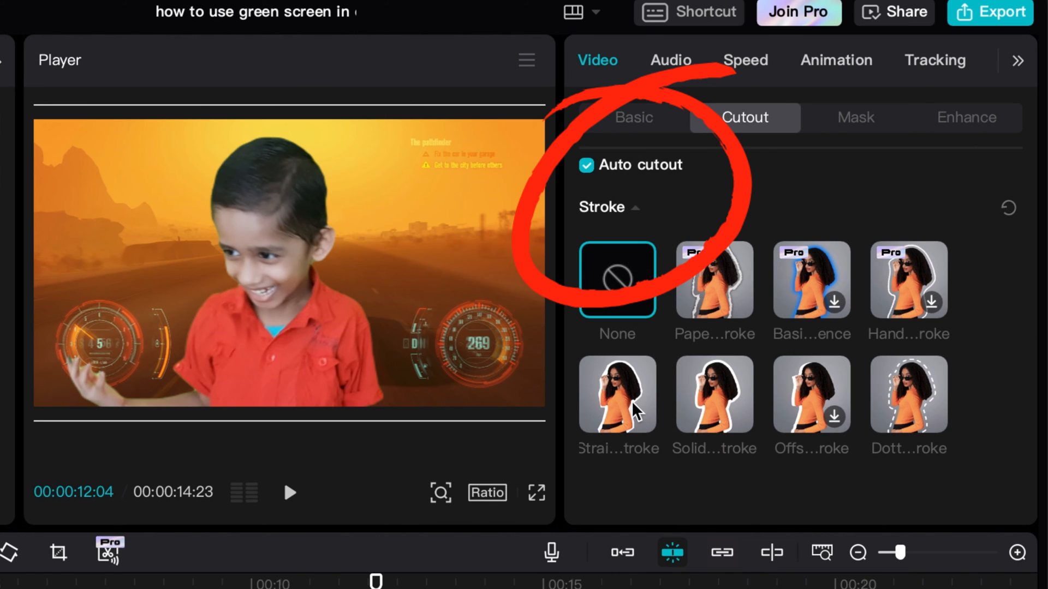
left_click(615, 394)
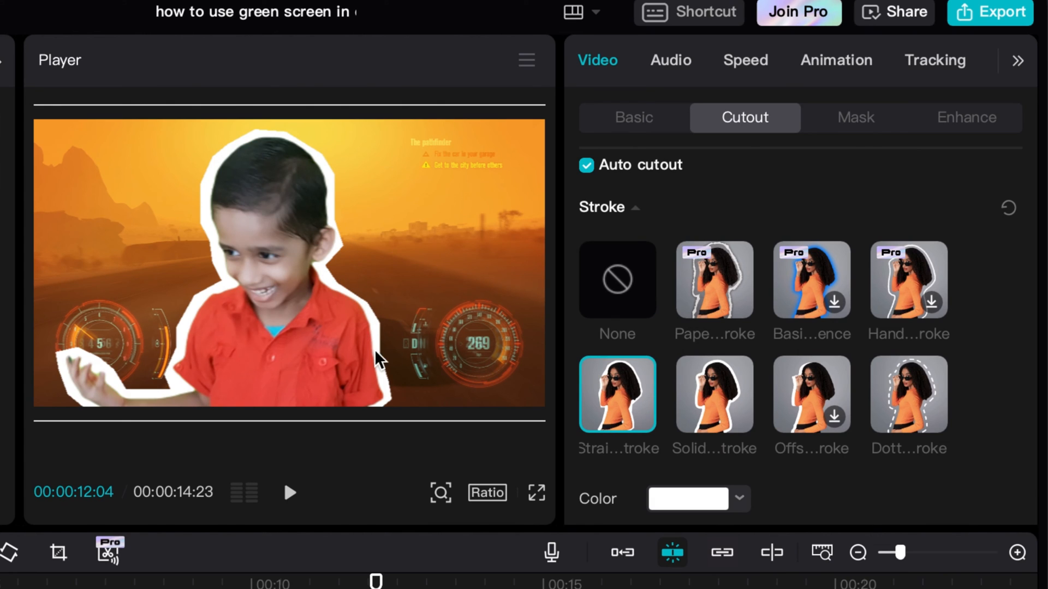
scroll("down", 3)
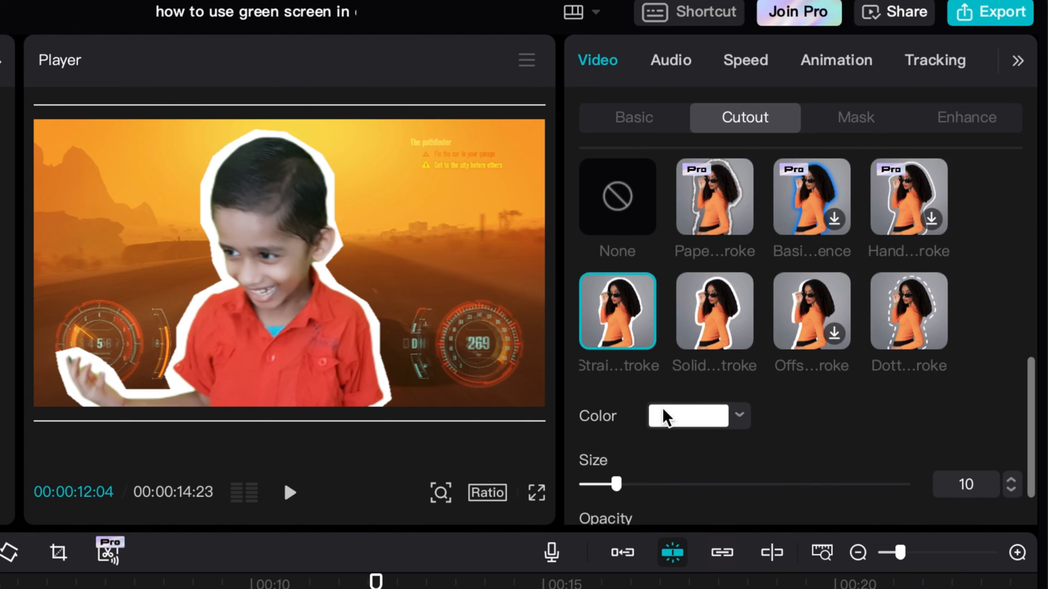
left_click(688, 416)
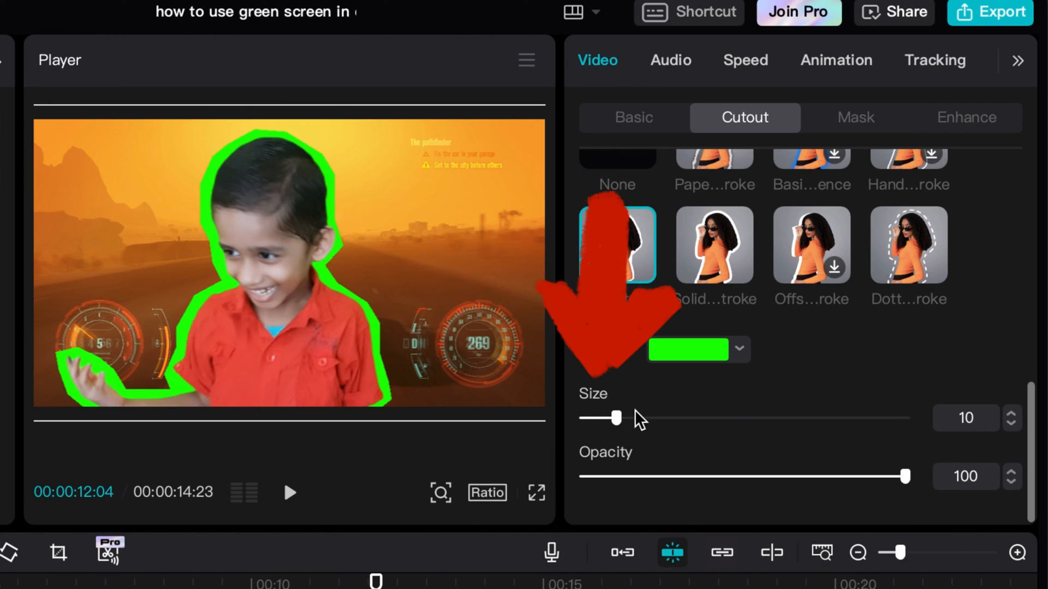
Thin the stroke to size 2 and lower its opacity to about 57.
left_click_drag(618, 418, 613, 418)
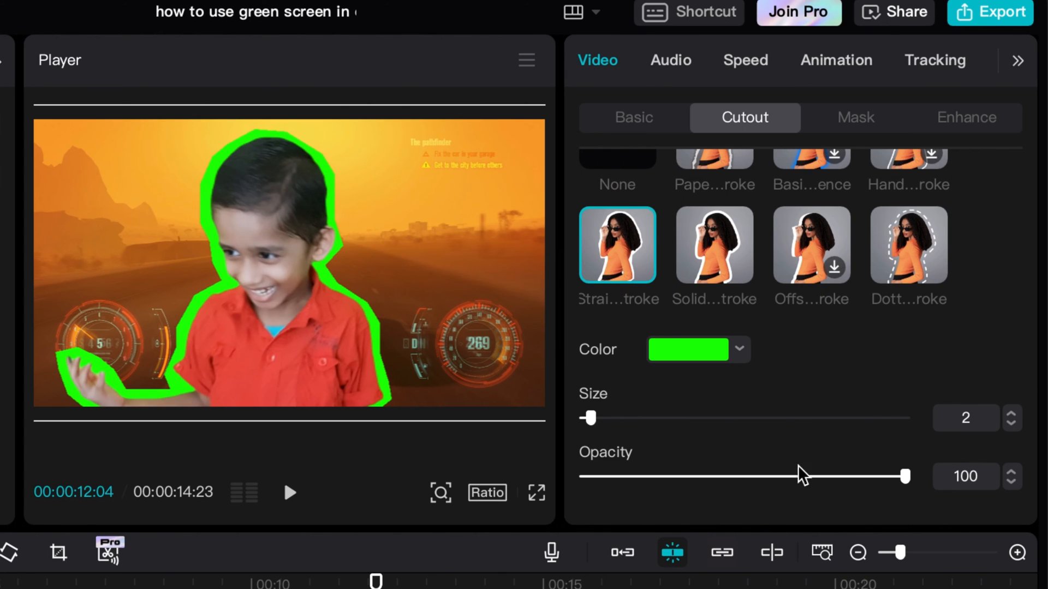
left_click_drag(904, 475, 761, 476)
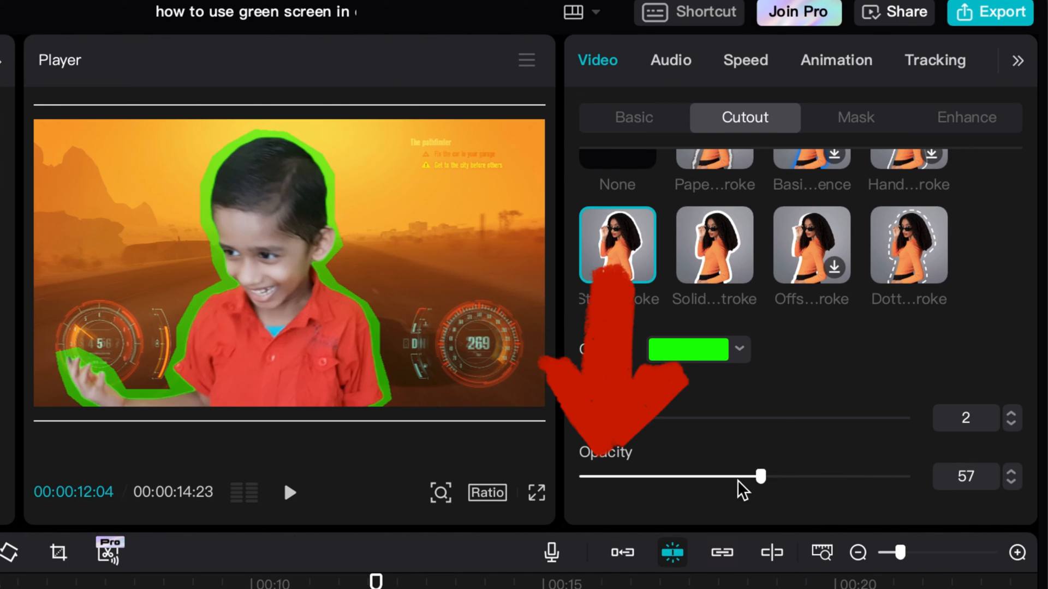
left_click_drag(761, 476, 704, 476)
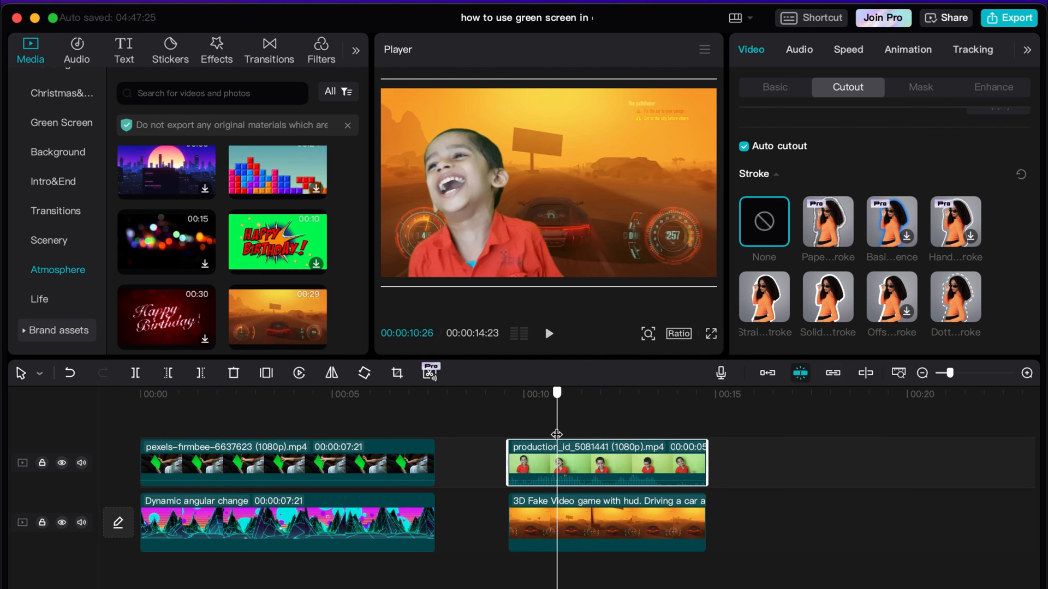
Scrub the playhead back and forth to preview the stroke-free kid over the driving-game scene.
left_click_drag(558, 393, 633, 393)
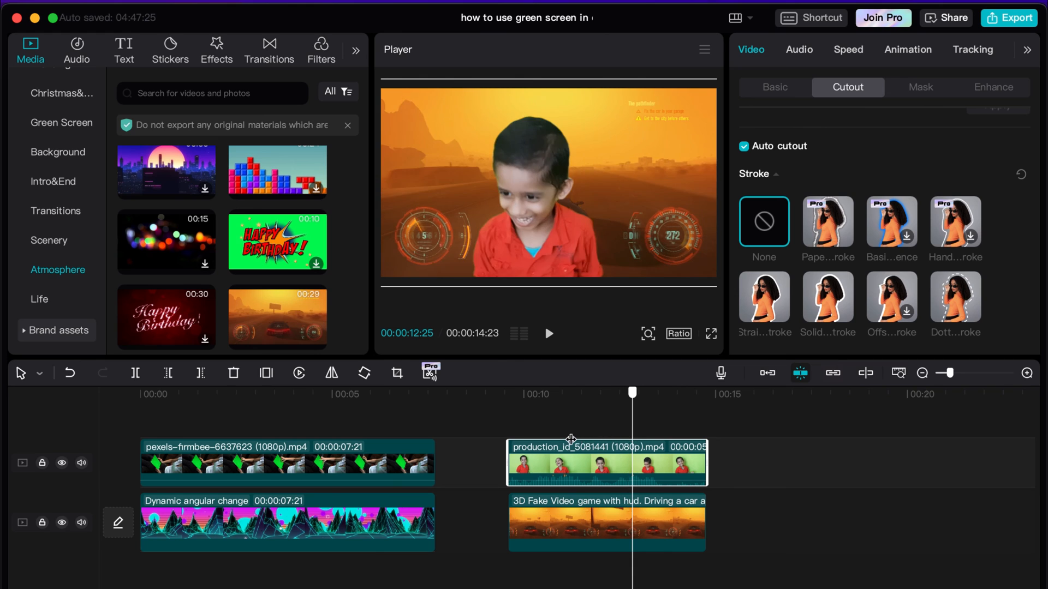
left_click_drag(633, 392, 610, 392)
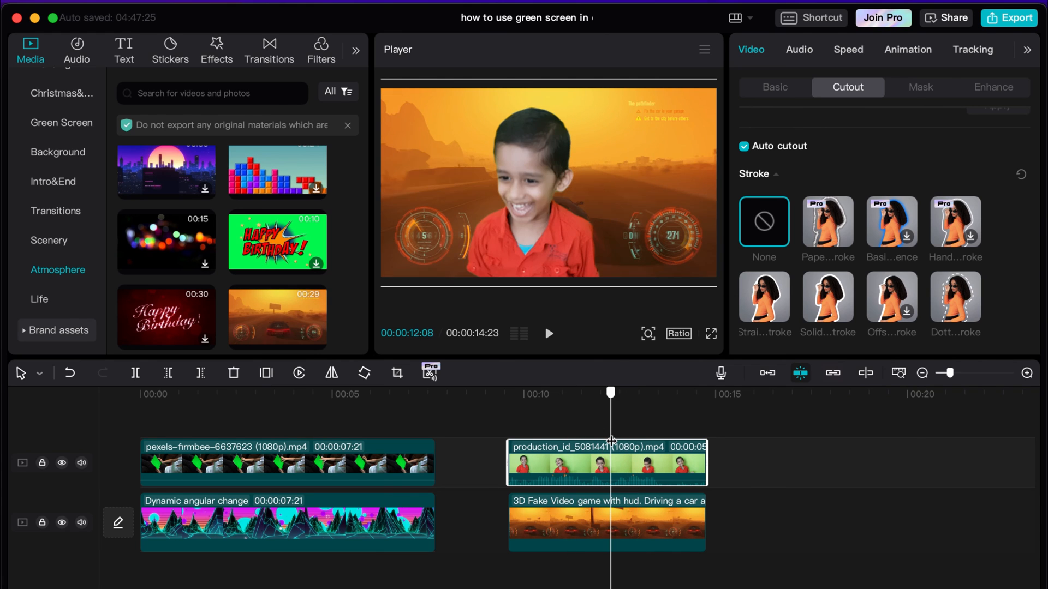